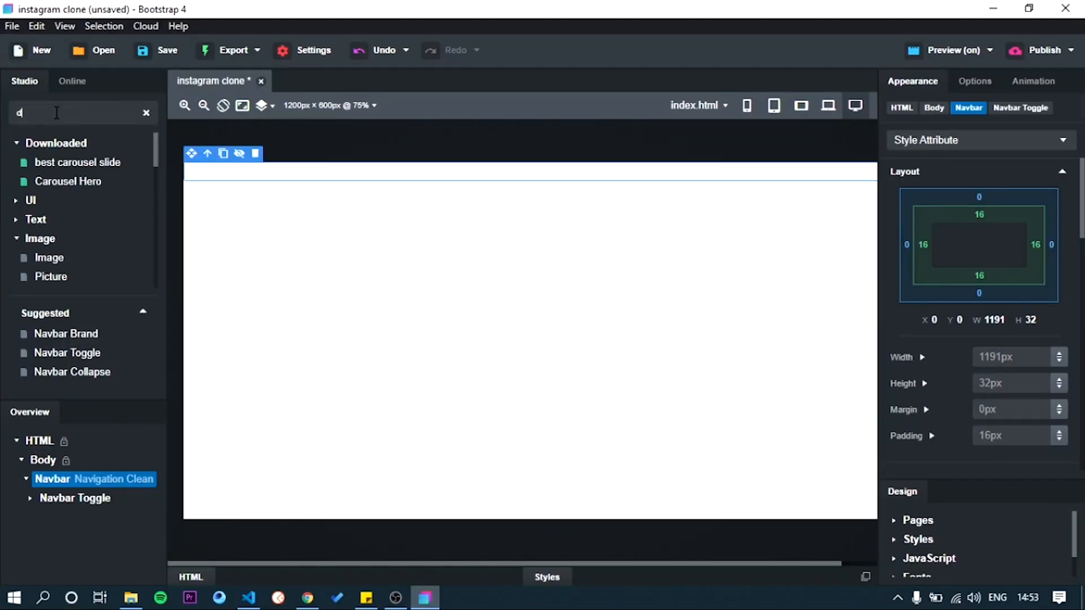
# Bring up the New Design dialog with the Blank template selected.
pyautogui.click(836, 536)
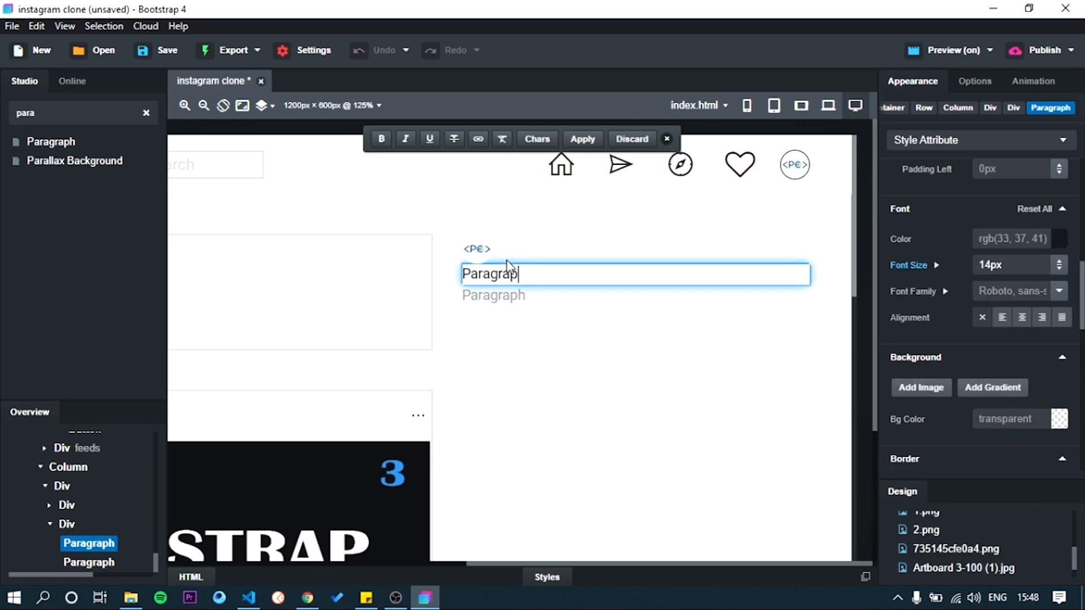
pyautogui.click(306, 598)
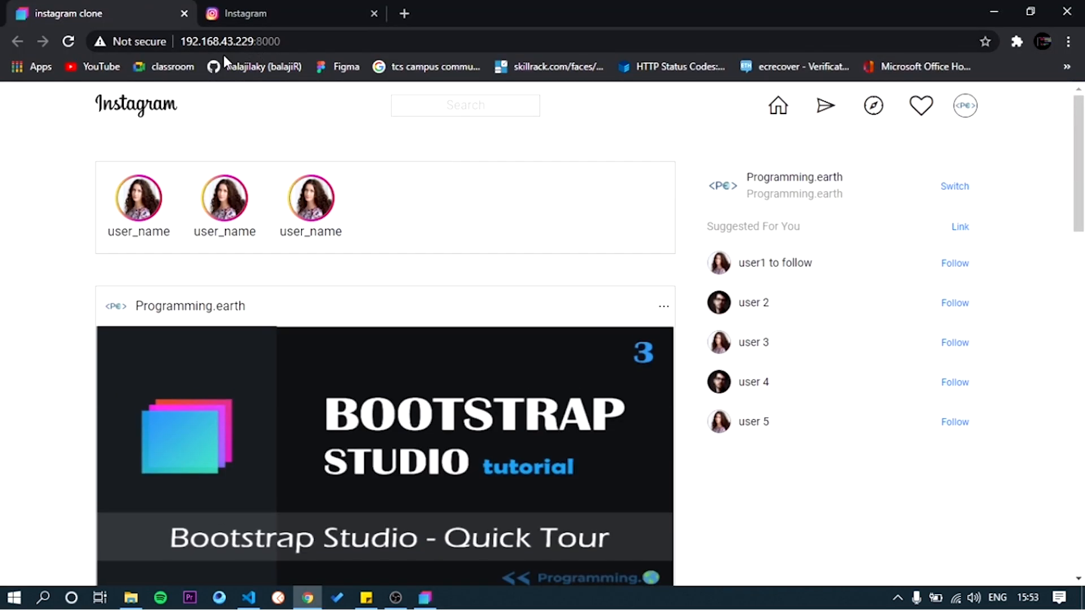
pyautogui.scroll(-3)
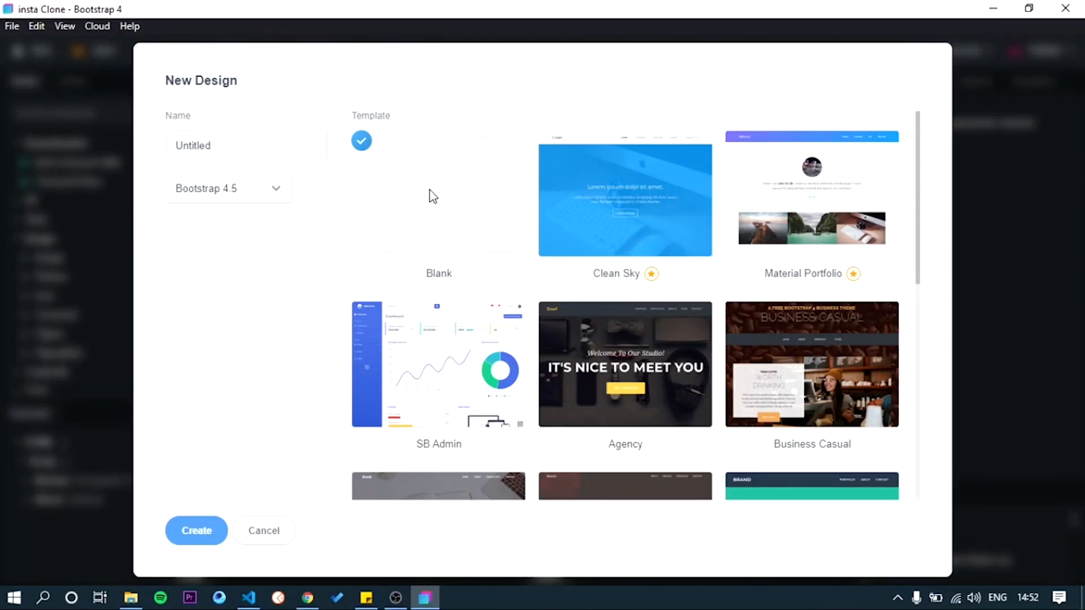
# Name the new blank design 'instagram clone' and create it.
pyautogui.click(246, 145)
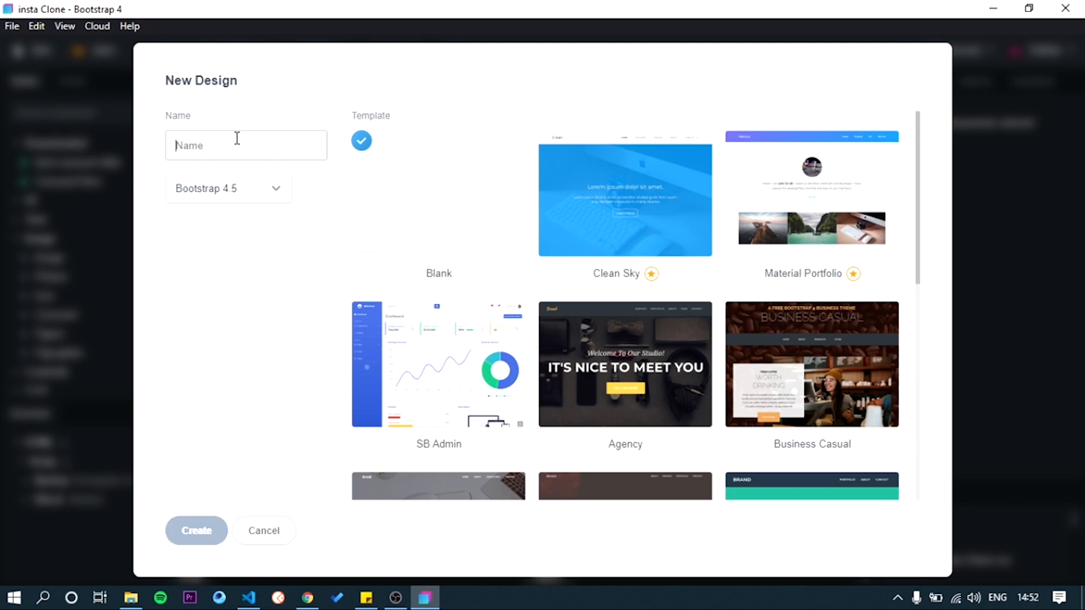
pyautogui.write('instag')
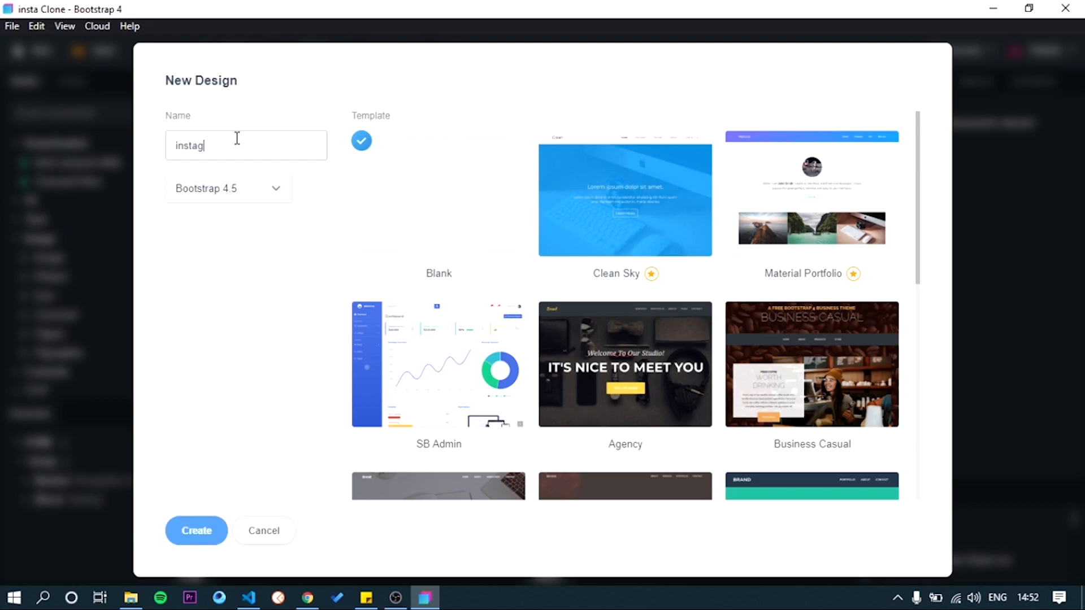
pyautogui.write('ram clone')
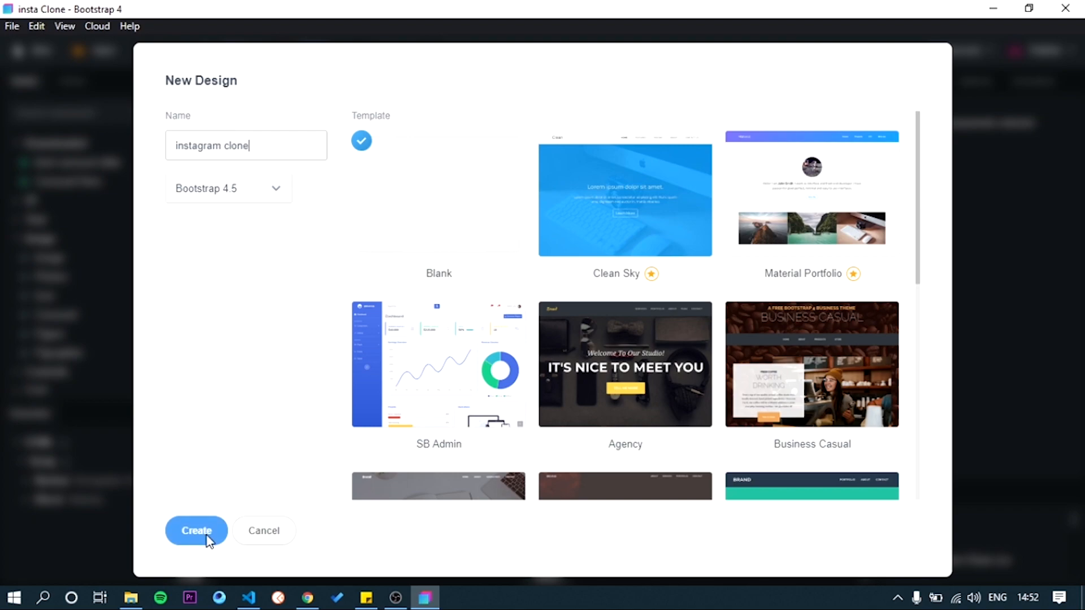
pyautogui.click(196, 530)
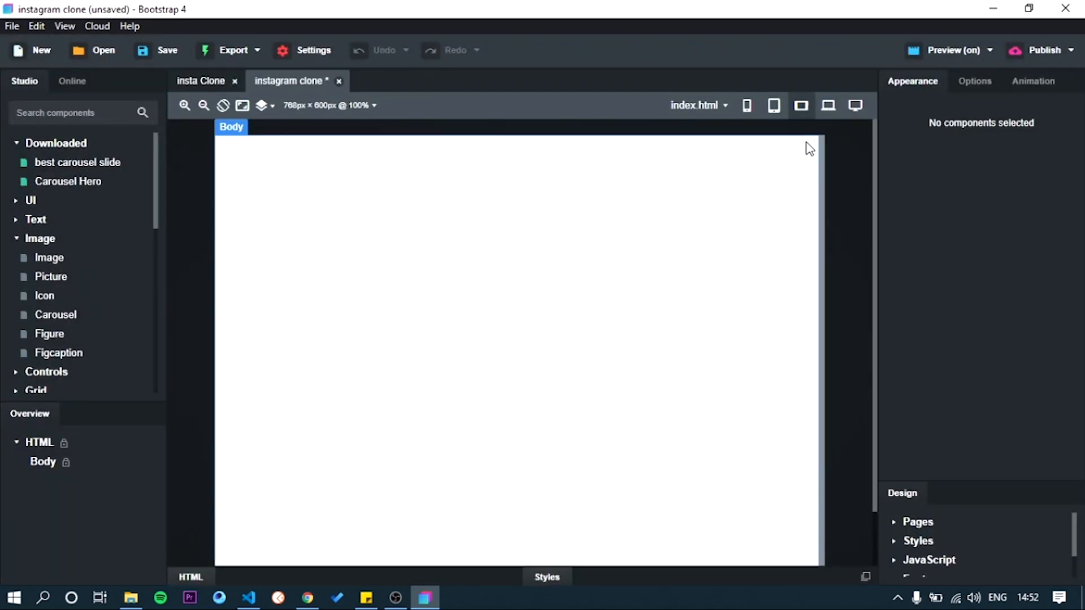
# Switch the canvas to desktop width and adjust the zoom.
pyautogui.click(800, 106)
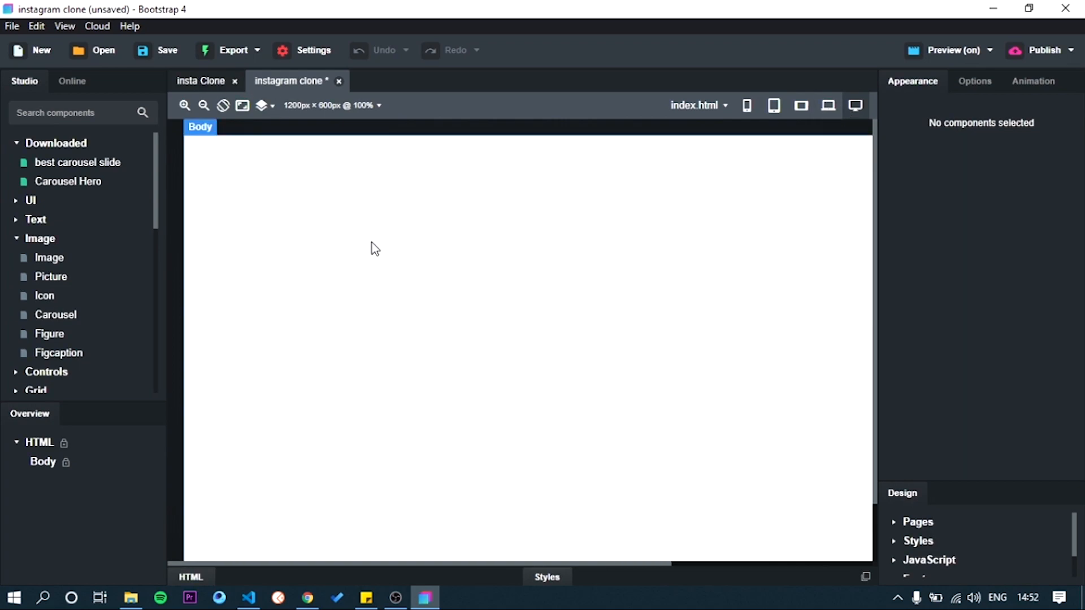
pyautogui.click(203, 105)
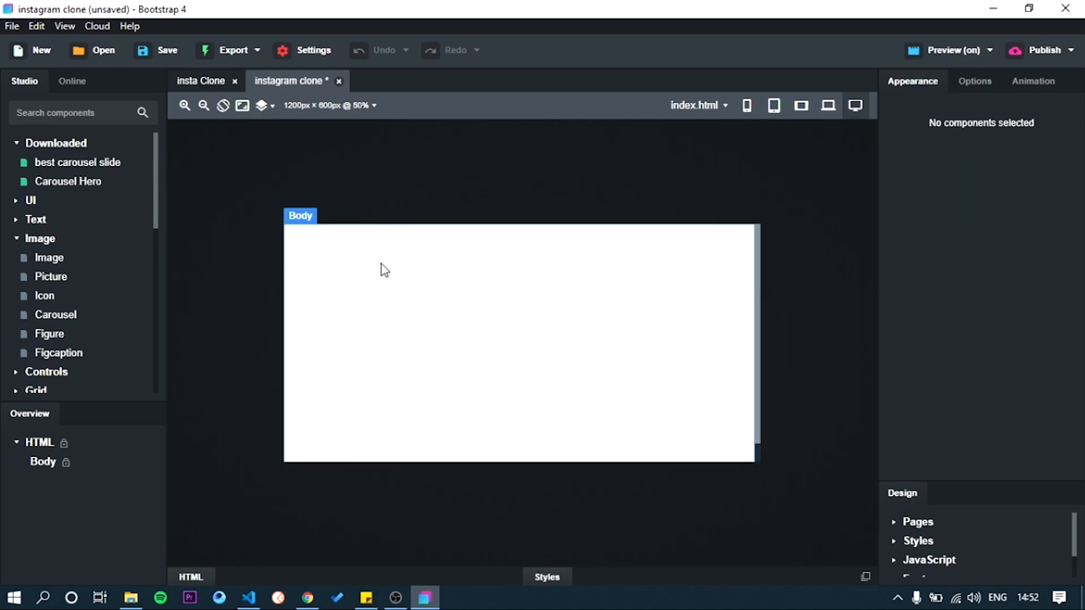
pyautogui.click(234, 81)
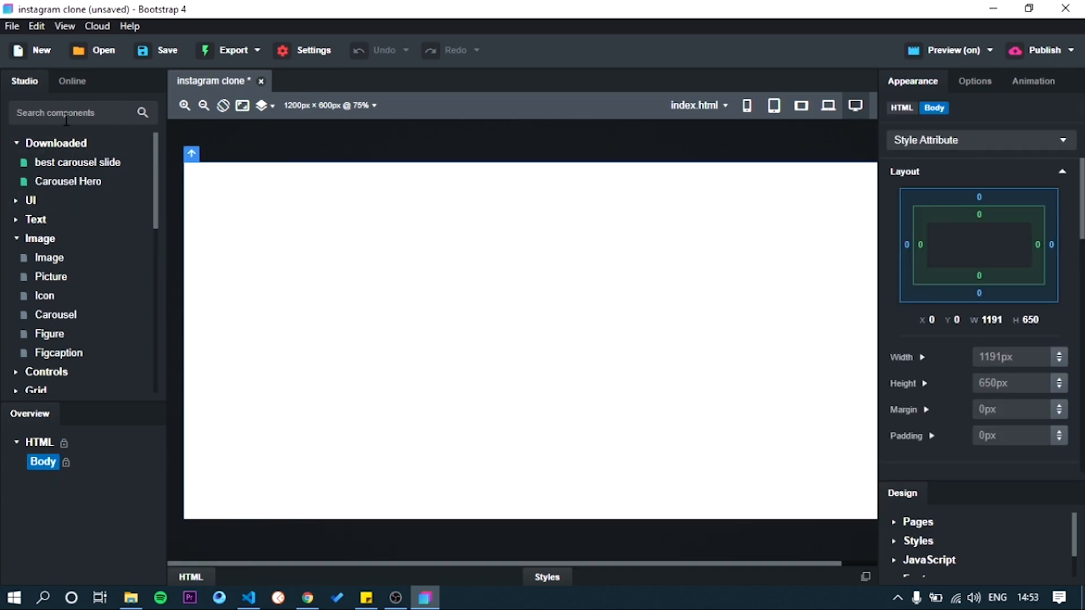
# Add a Navigation Clean navbar to the page top and delete its collapse section.
pyautogui.write('navb')
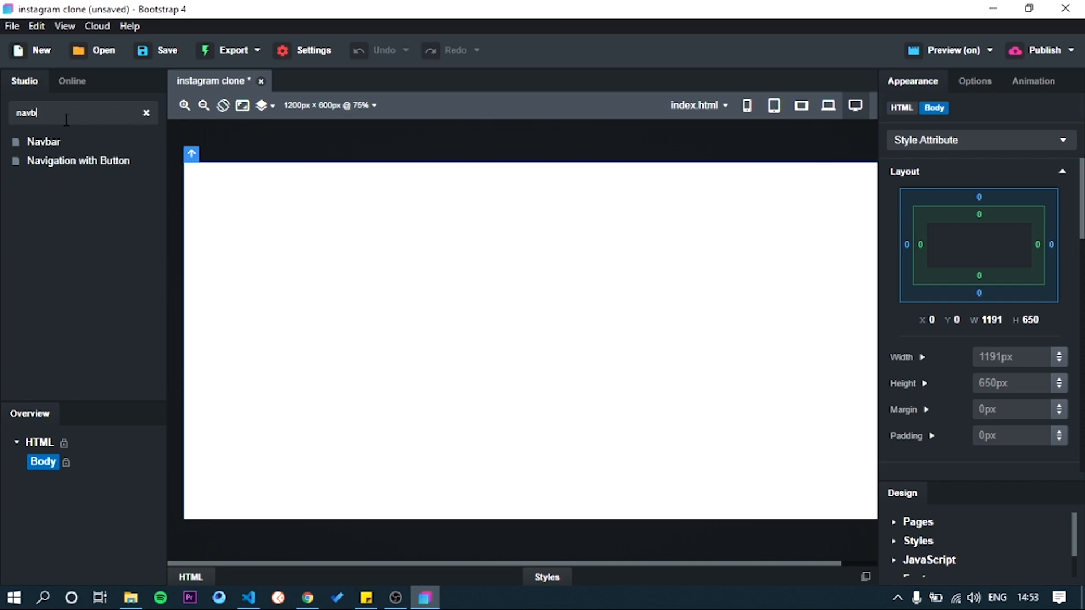
pyautogui.press('Backspace')
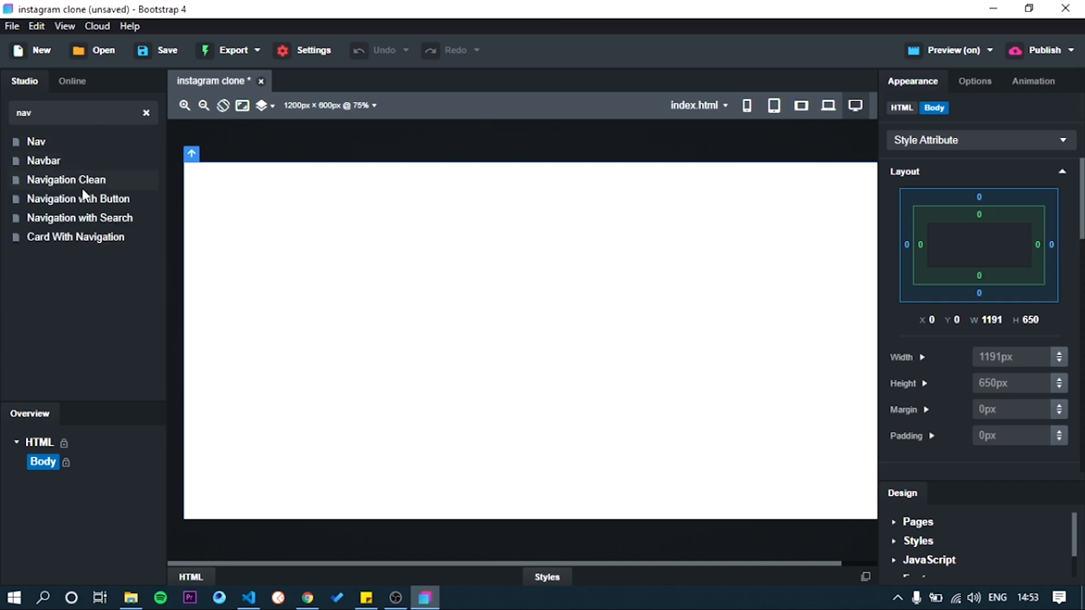
pyautogui.moveTo(66, 179); pyautogui.dragTo(379, 197)
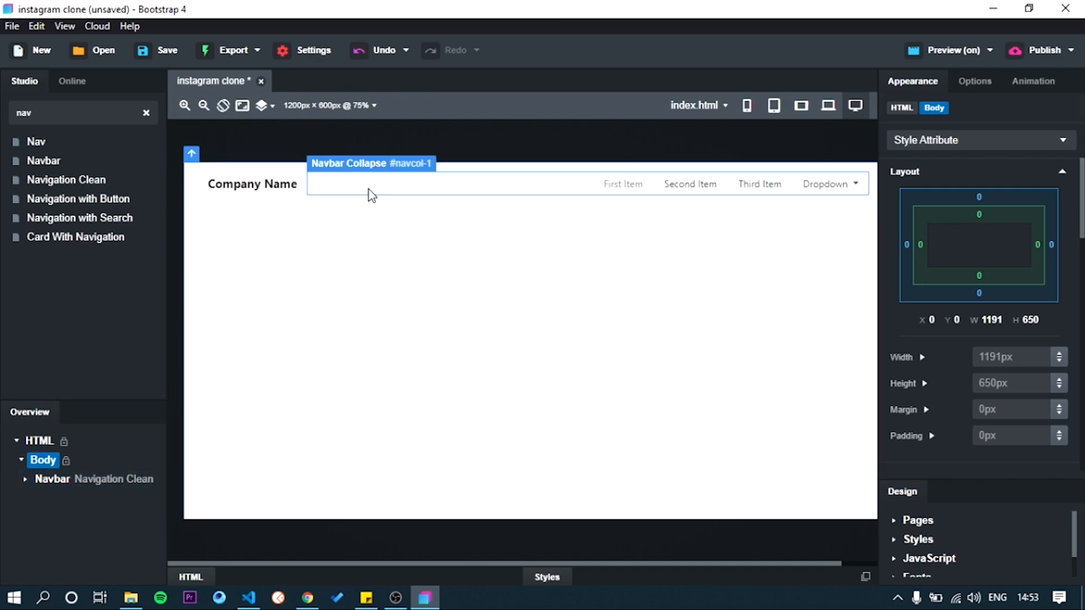
pyautogui.click(370, 183)
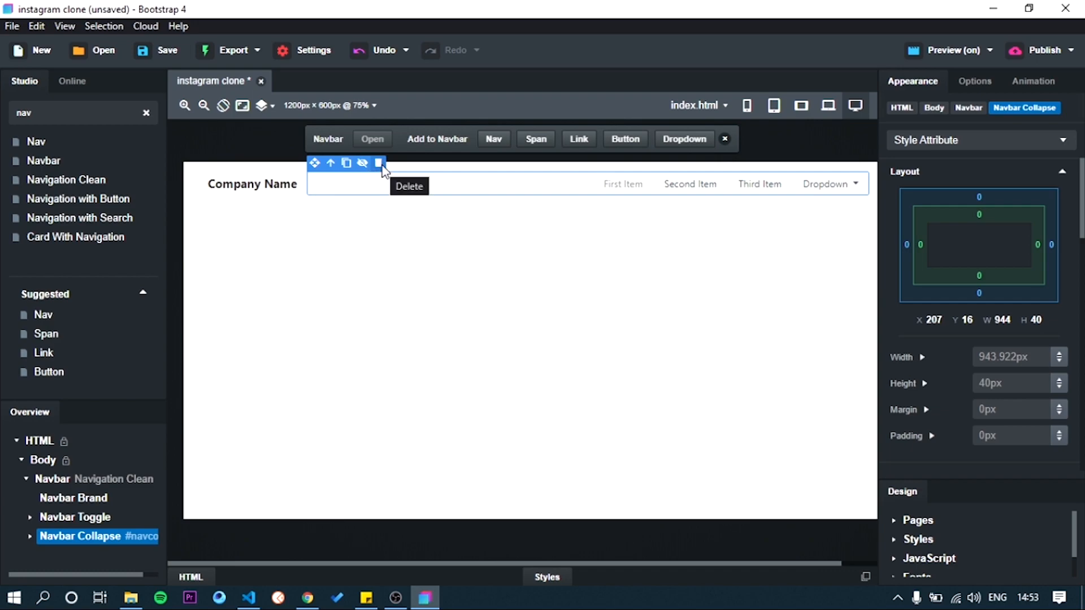
pyautogui.click(252, 183)
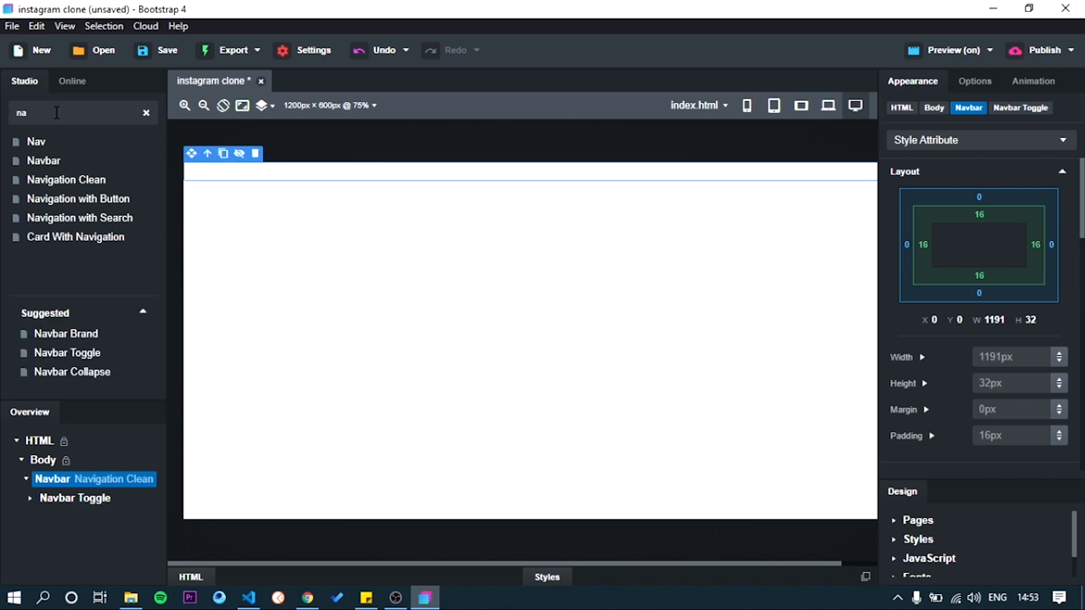
# Place a Div inside the navbar with an Image component inside it.
pyautogui.write('div')
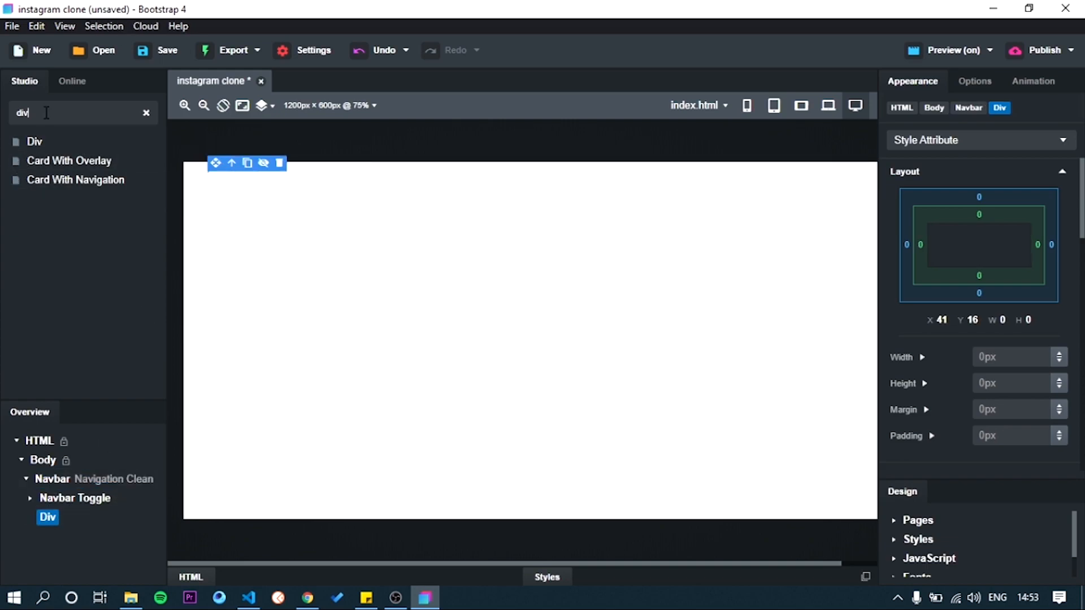
pyautogui.write('imag')
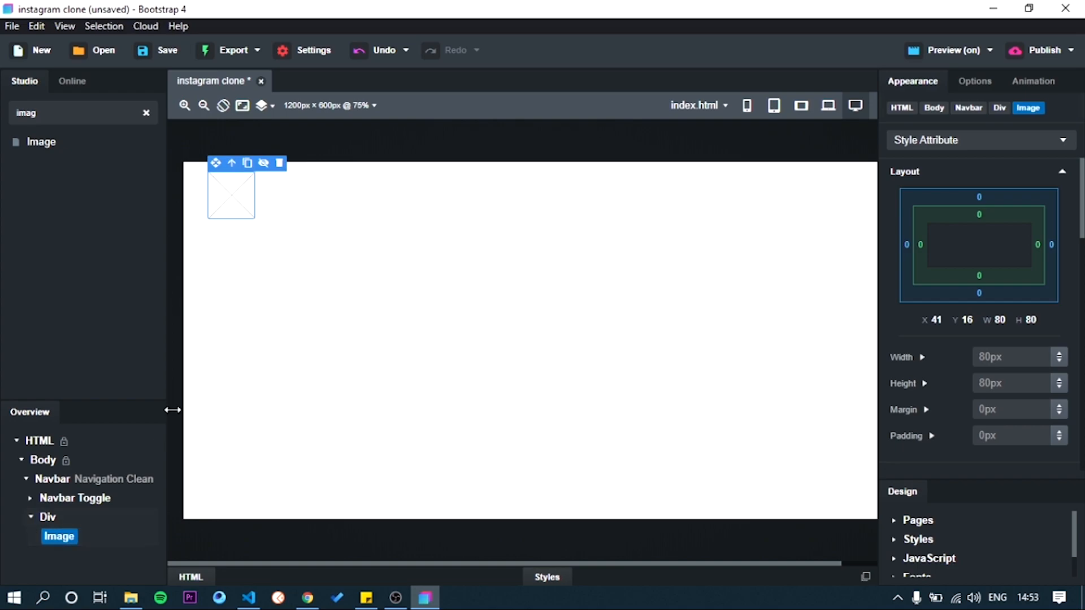
pyautogui.moveTo(237, 211)
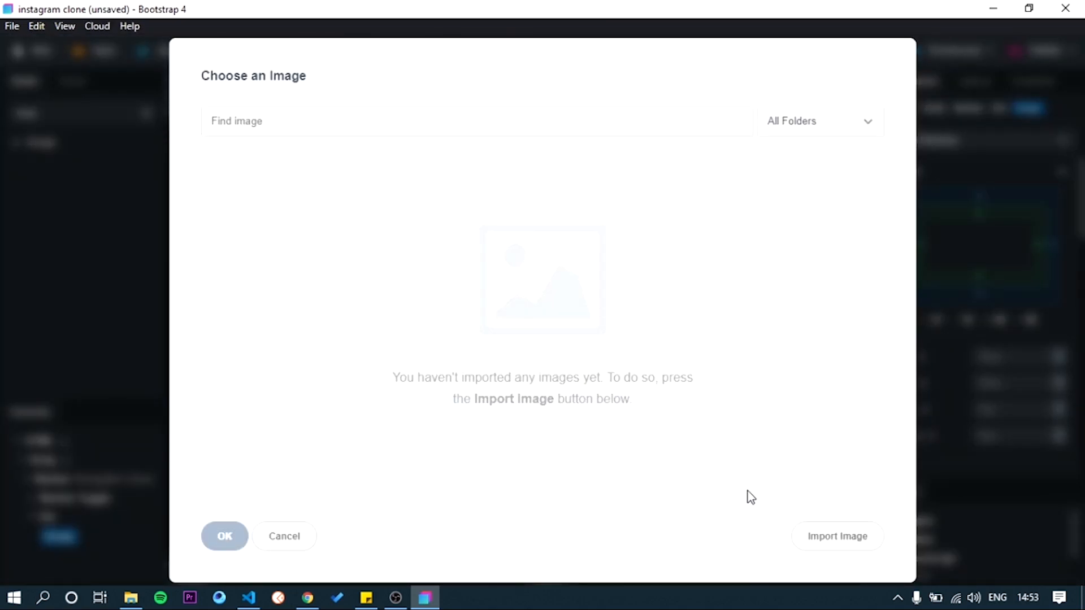
# Import 735145cfe0a4.png from Downloads and use it for the navbar image.
pyautogui.click(836, 536)
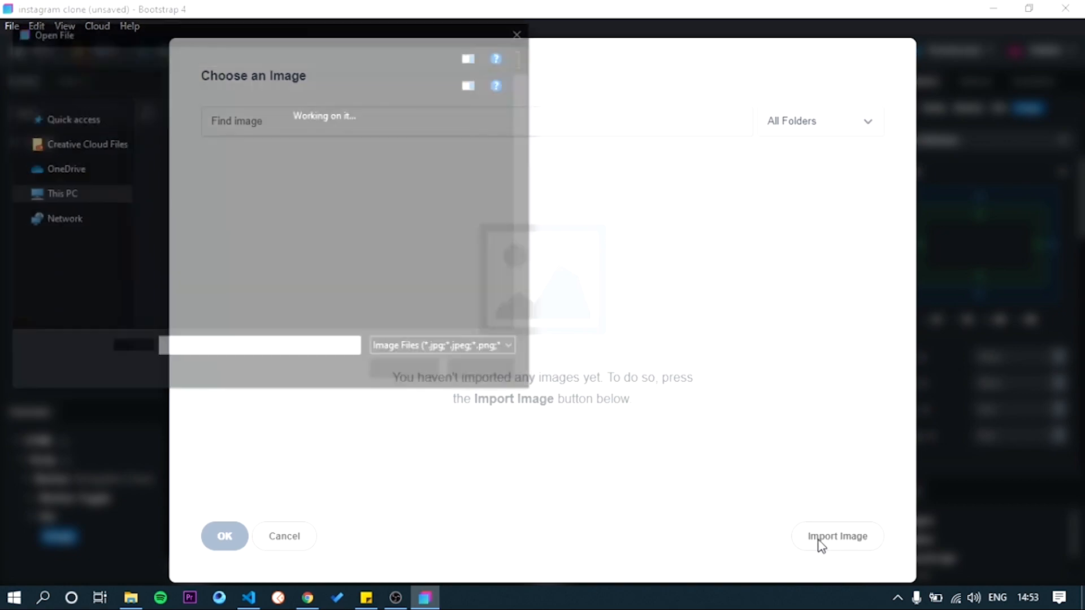
pyautogui.click(835, 536)
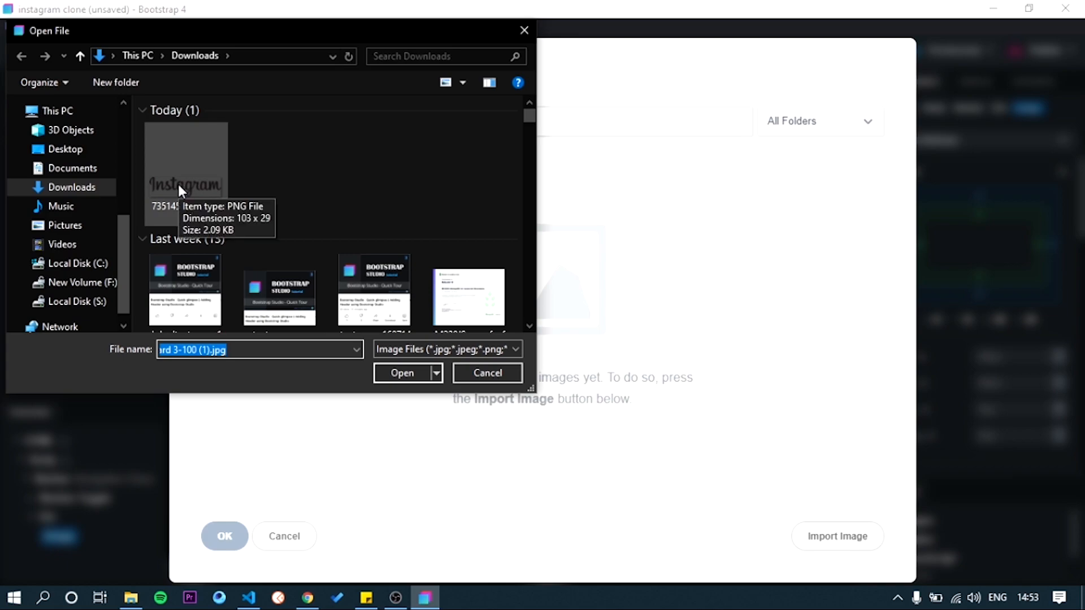
pyautogui.click(185, 164)
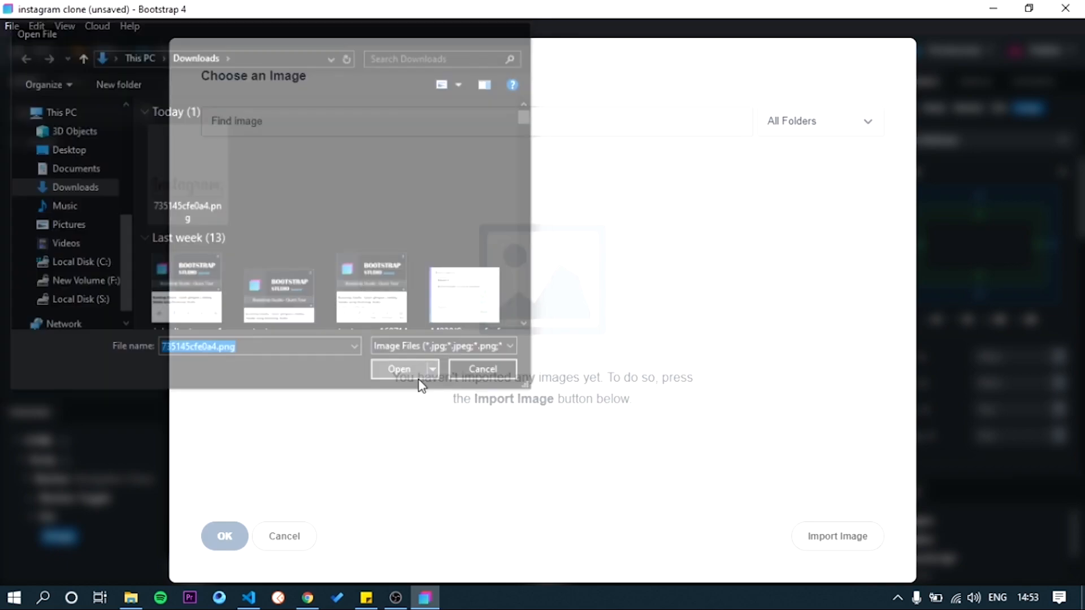
pyautogui.click(400, 368)
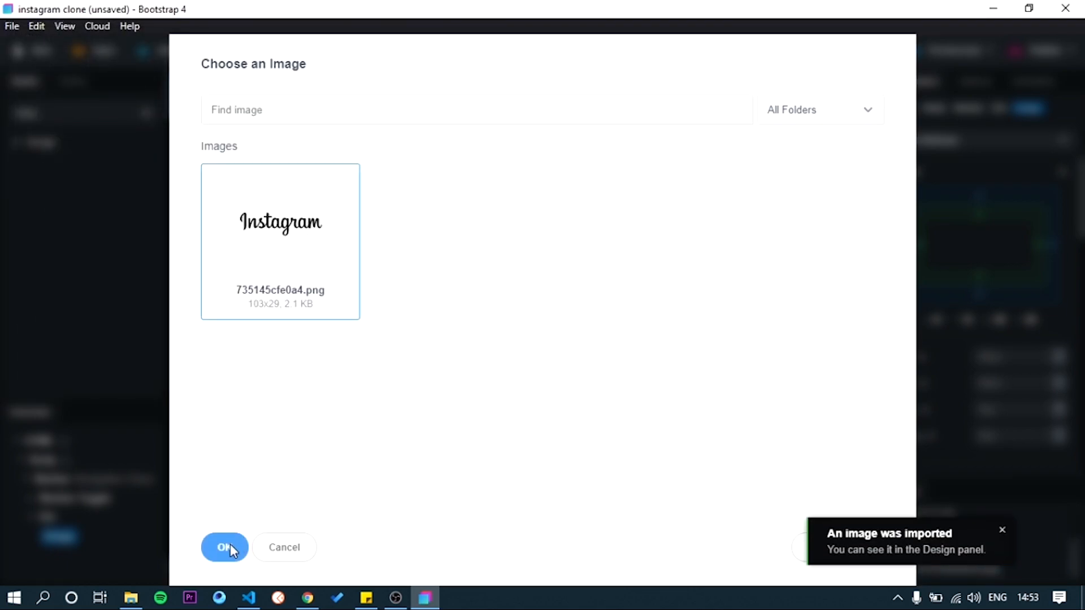
pyautogui.click(224, 546)
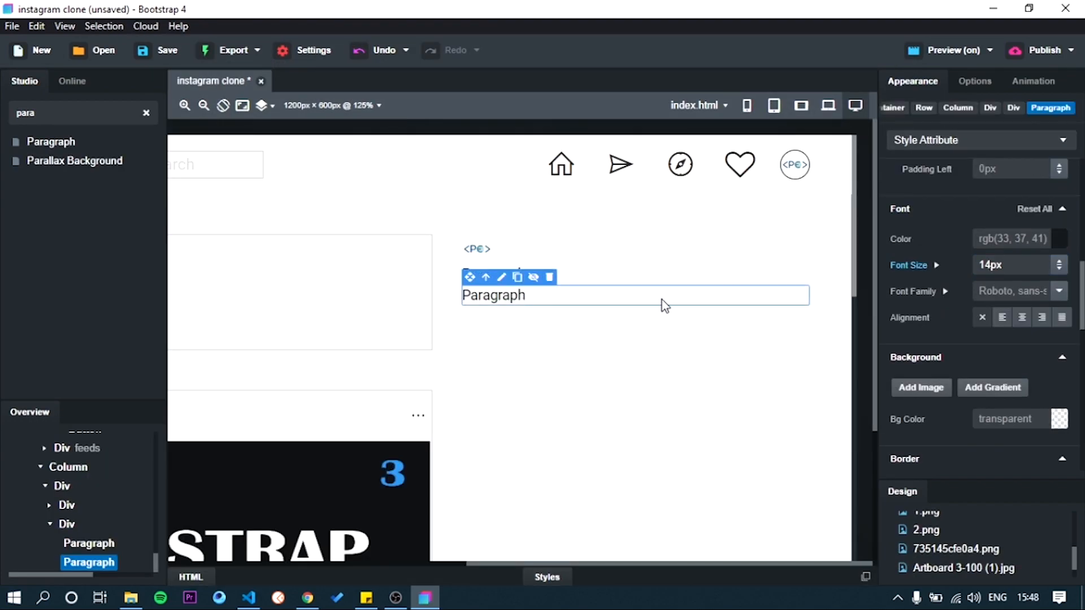
# Return to the Bootstrap Studio project showing the logo navbar.
pyautogui.click(1060, 239)
pyautogui.write('Pr')
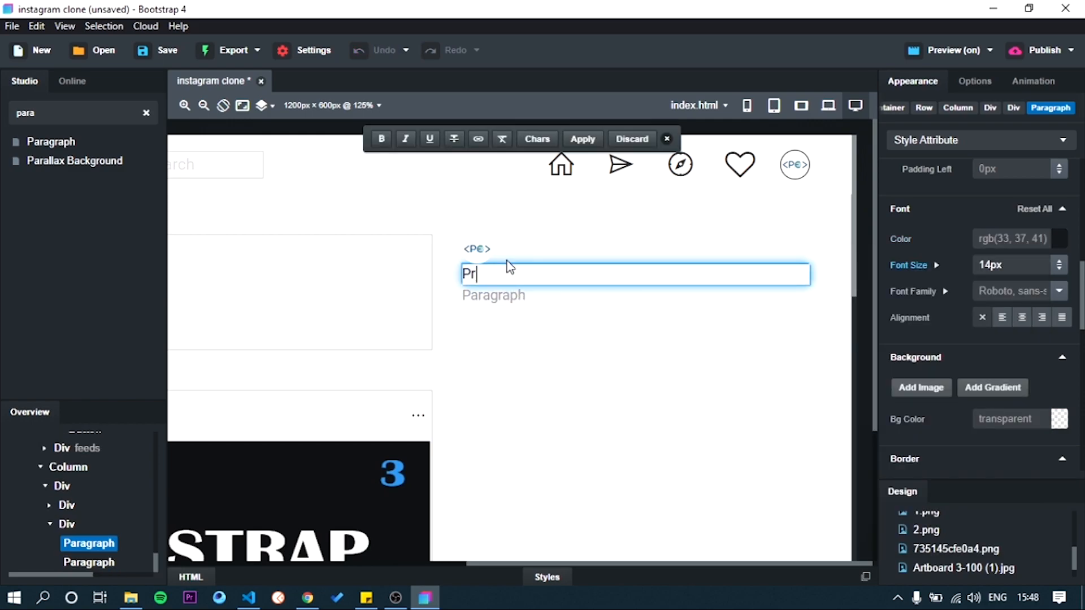
pyautogui.click(307, 597)
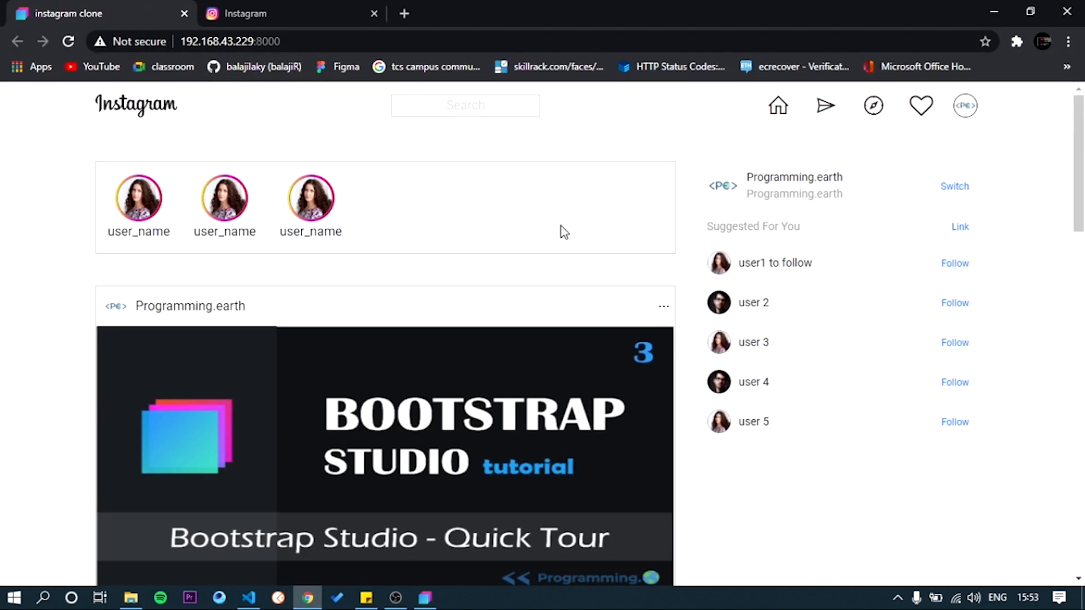
pyautogui.scroll(-3)
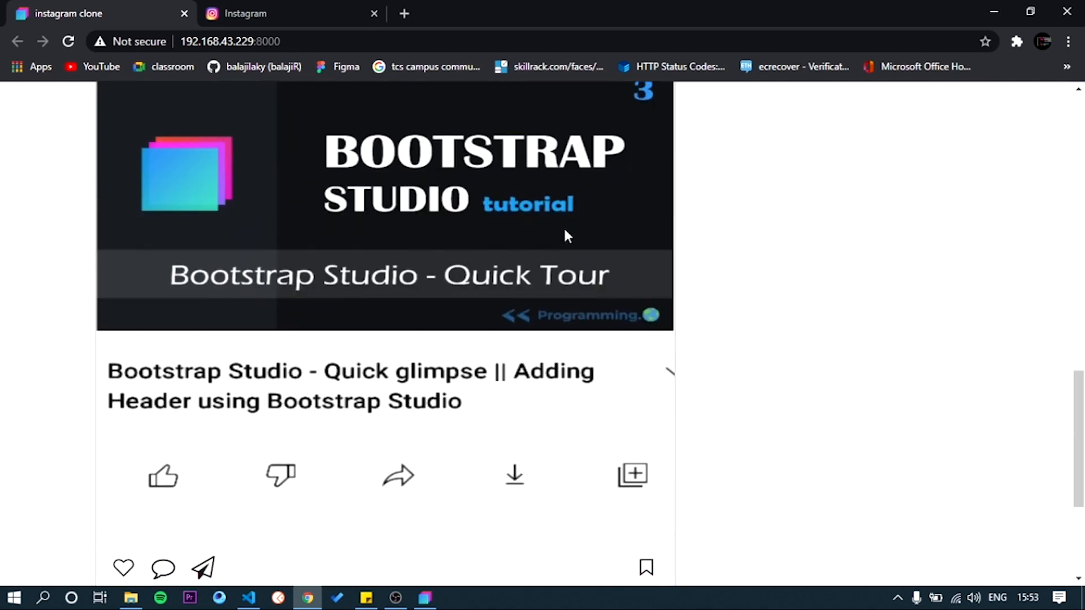
pyautogui.click(425, 597)
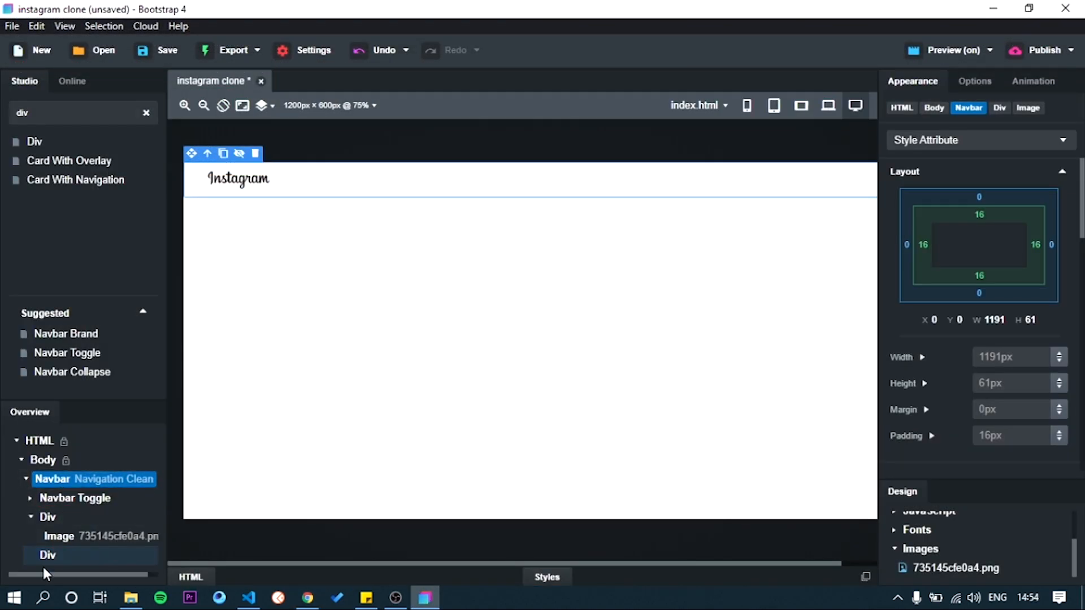
# Add a Text Input to the empty second navbar Div, opposite the logo.
pyautogui.click(47, 555)
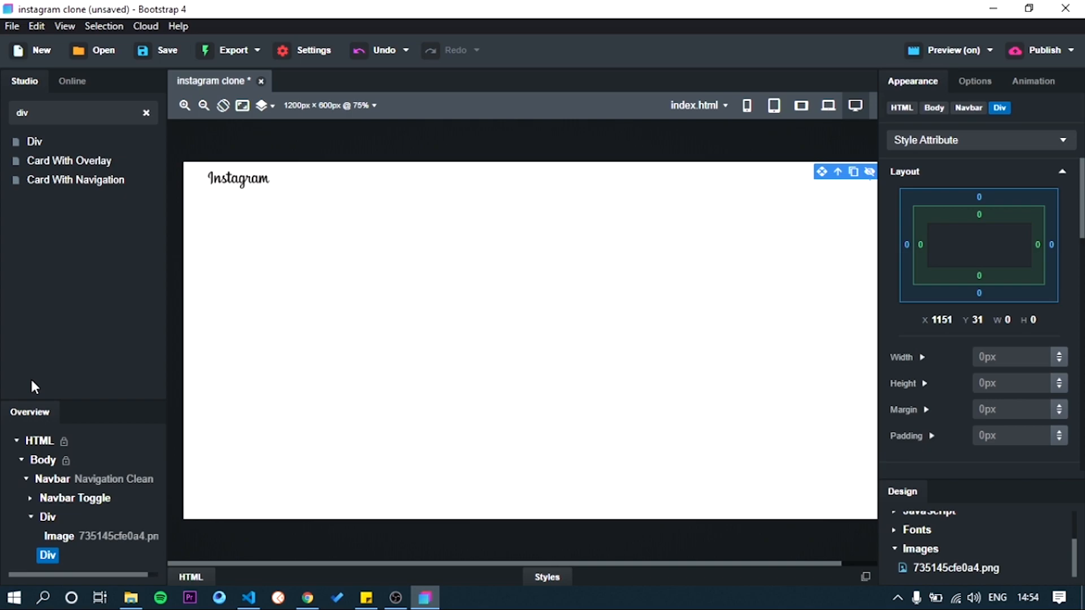
pyautogui.write('d')
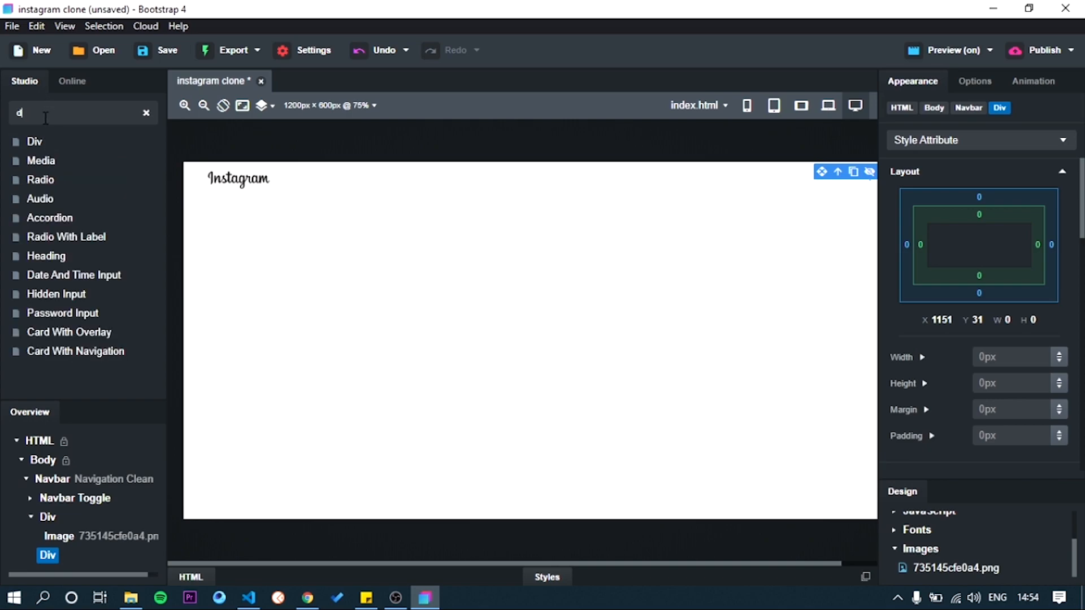
pyautogui.write('tex')
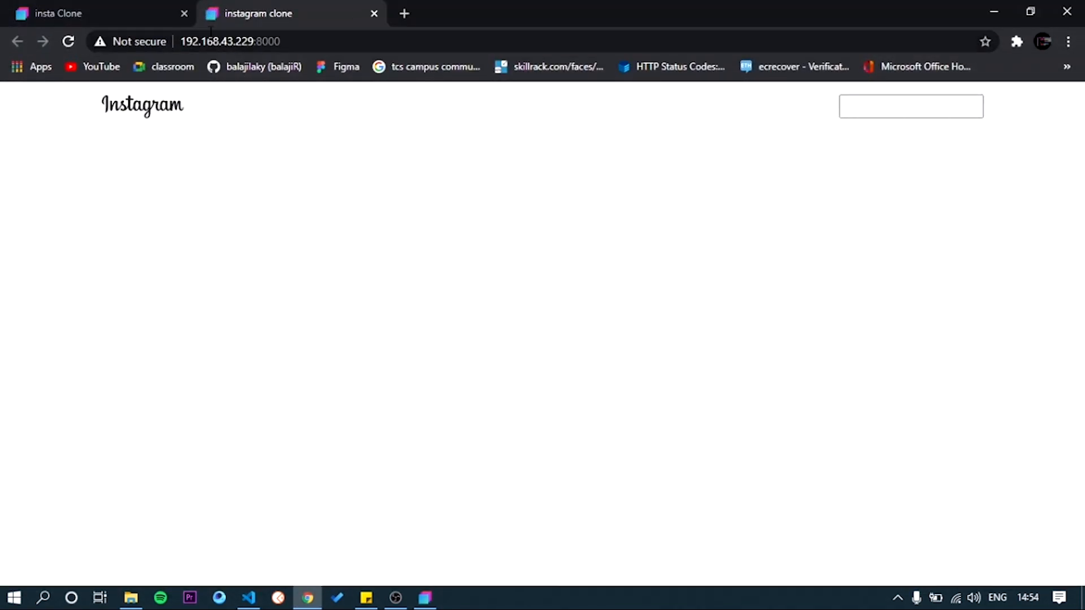
# Close the old insta Clone tab and return to Bootstrap Studio.
pyautogui.click(183, 13)
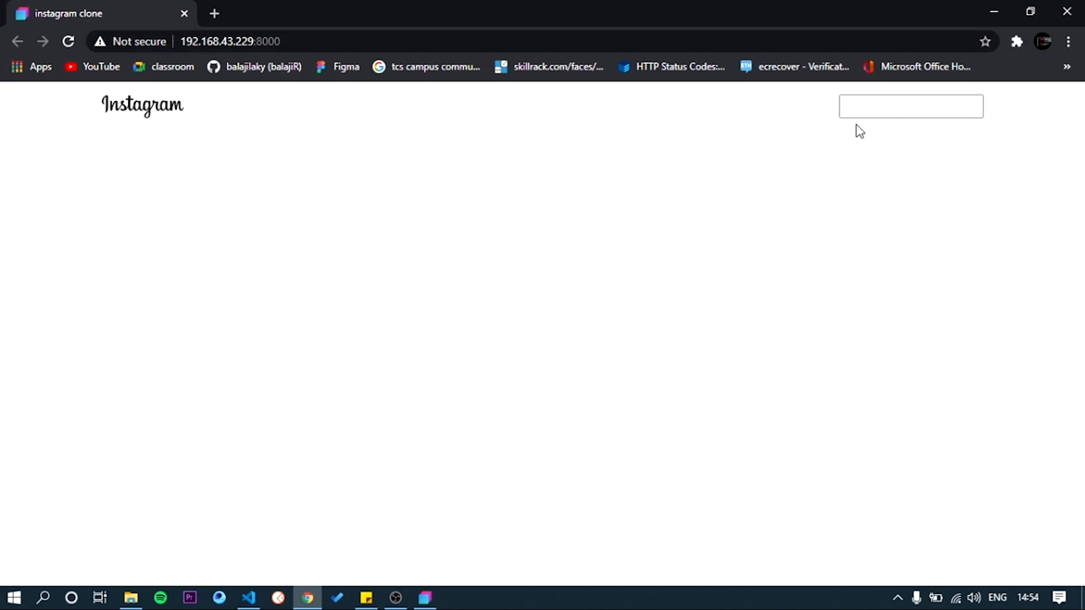
pyautogui.moveTo(925, 130)
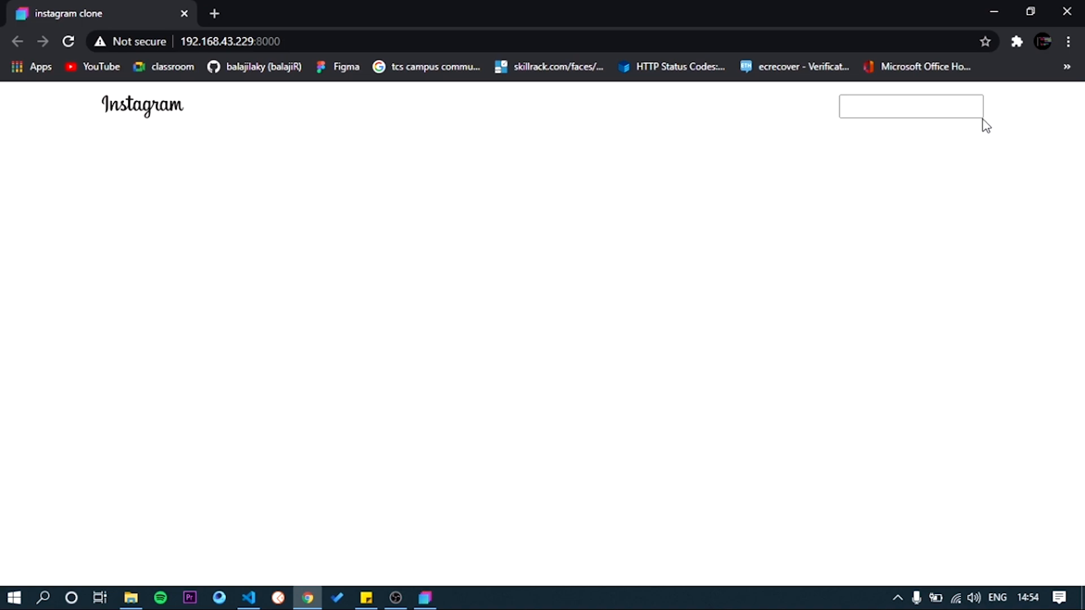
pyautogui.click(425, 597)
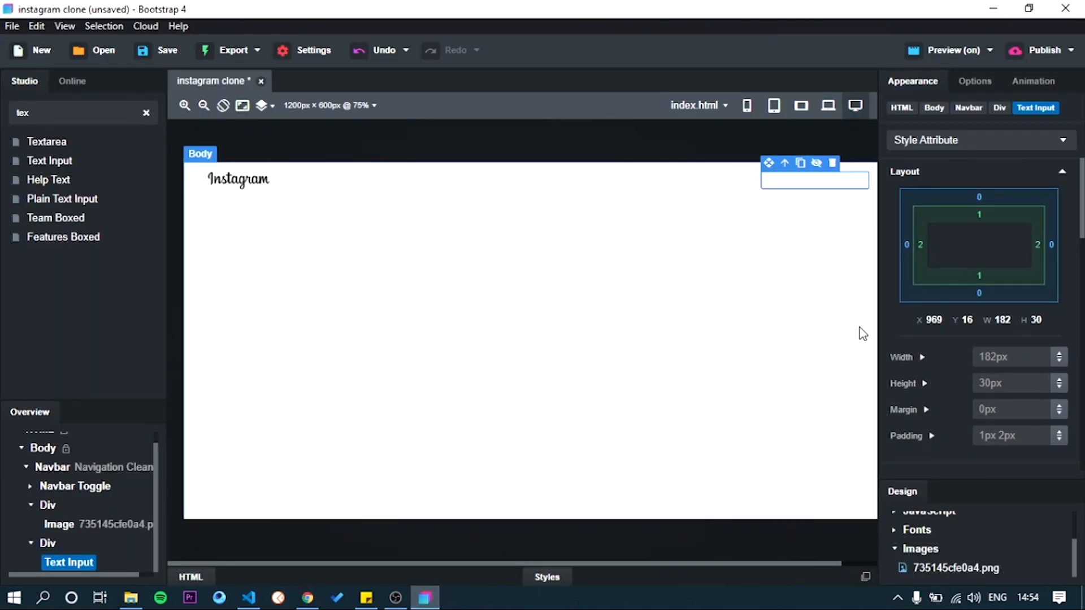
# Give the search input a 1px light grey rgb(200,200,200) border on all sides.
pyautogui.scroll(-3)
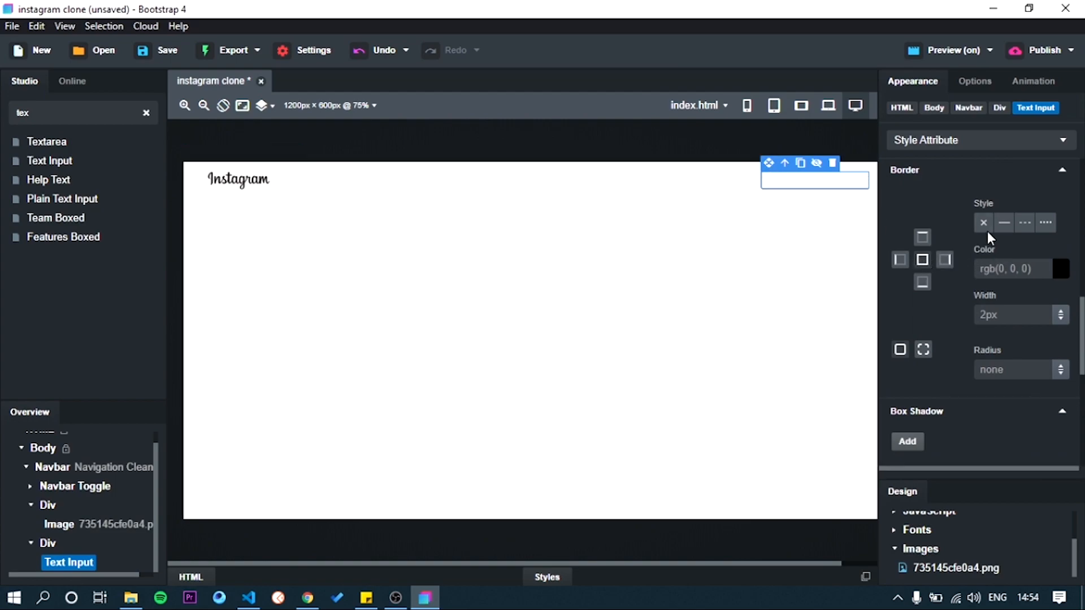
pyautogui.click(1060, 268)
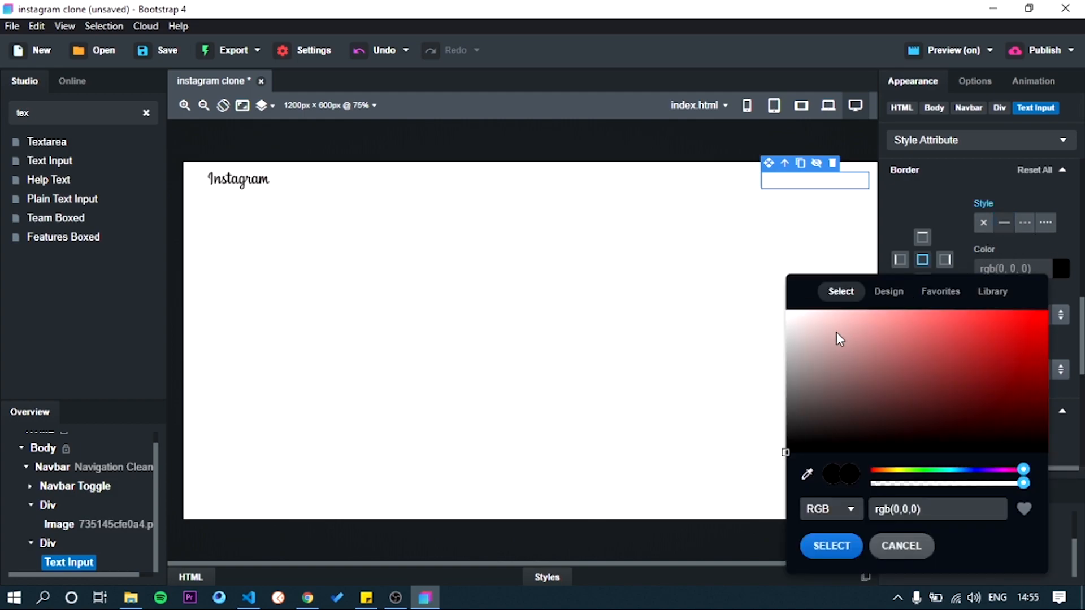
pyautogui.click(798, 388)
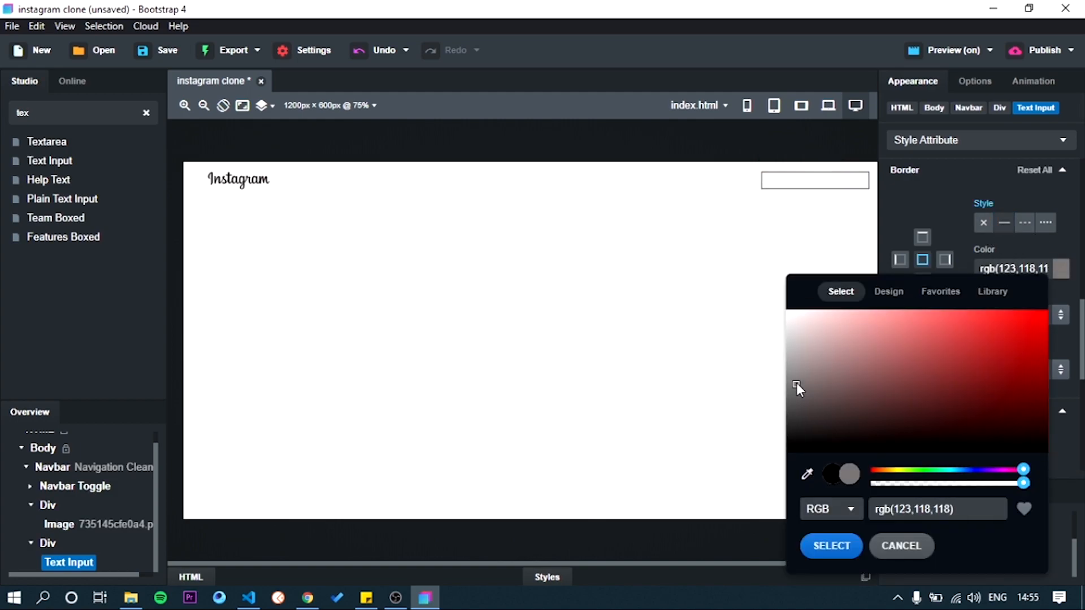
pyautogui.moveTo(798, 388); pyautogui.dragTo(785, 361)
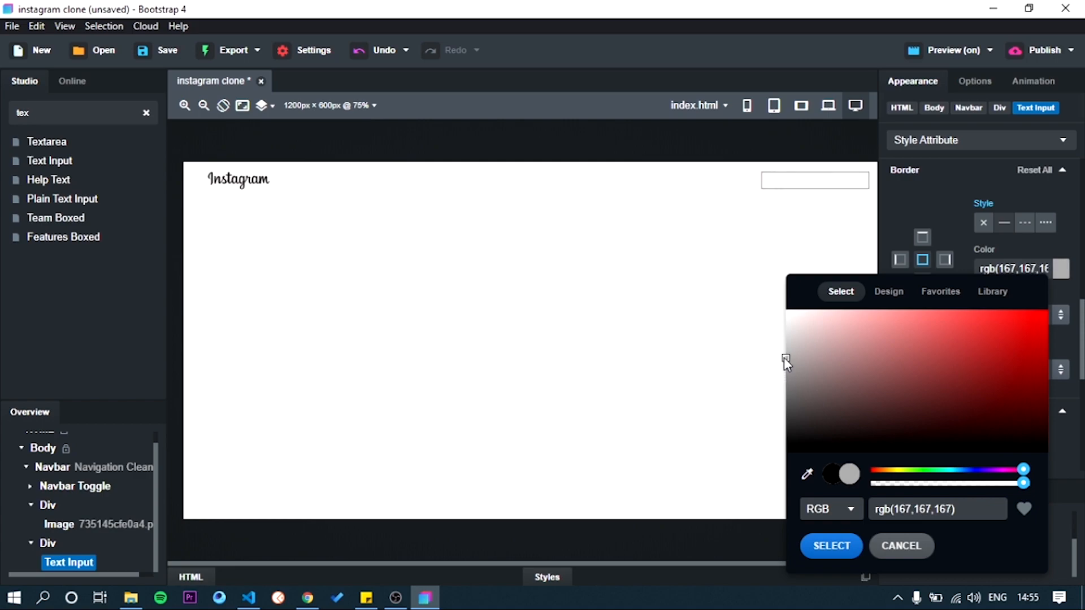
pyautogui.moveTo(785, 361); pyautogui.dragTo(786, 351)
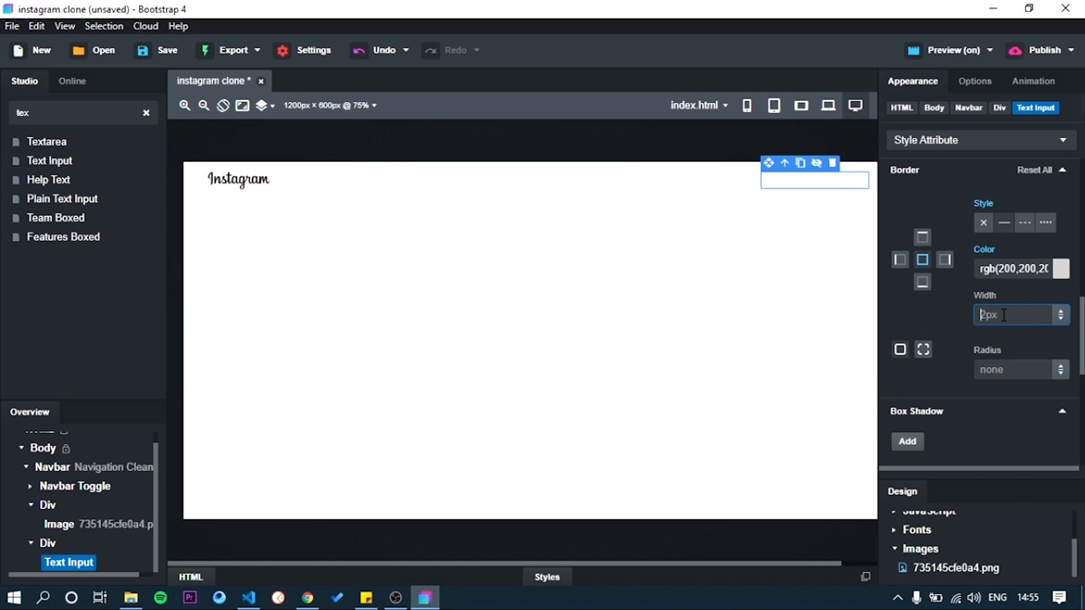
pyautogui.write('1px')
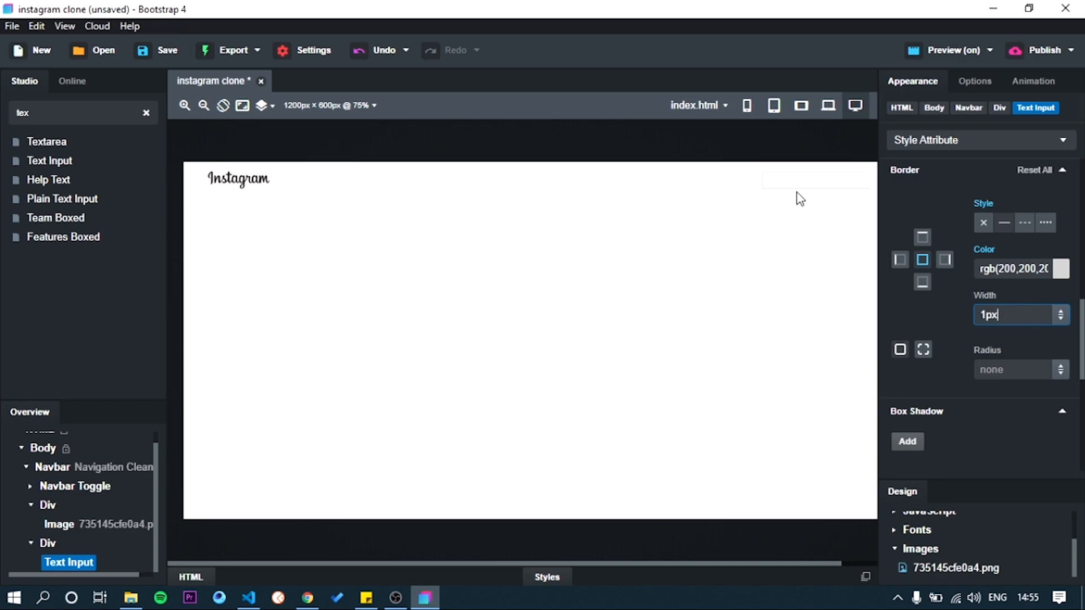
pyautogui.click(815, 180)
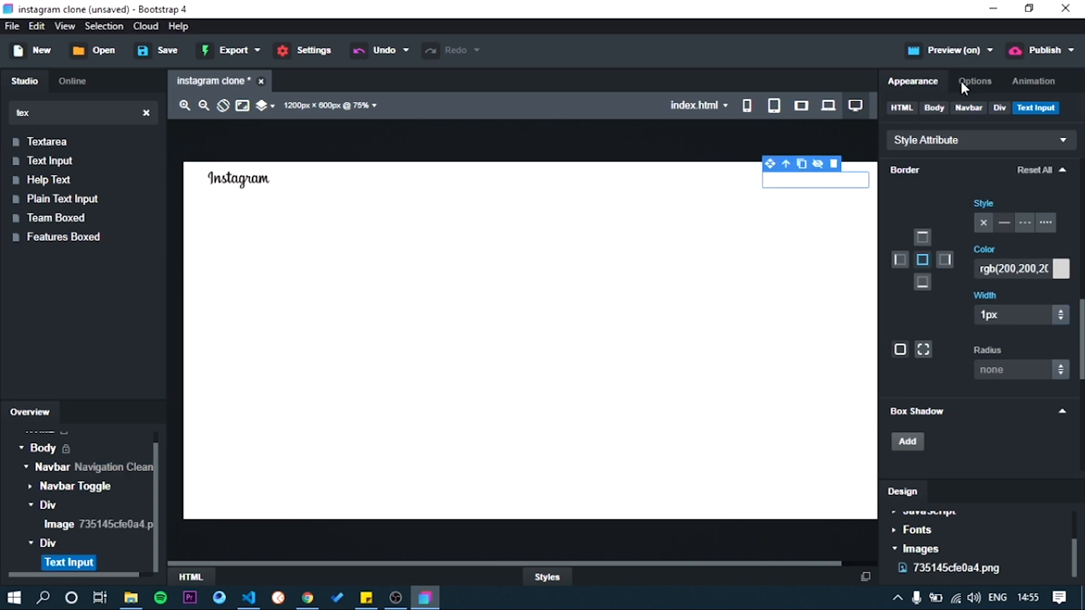
# Enter 'Search' as the text input's placeholder and its value.
pyautogui.click(974, 81)
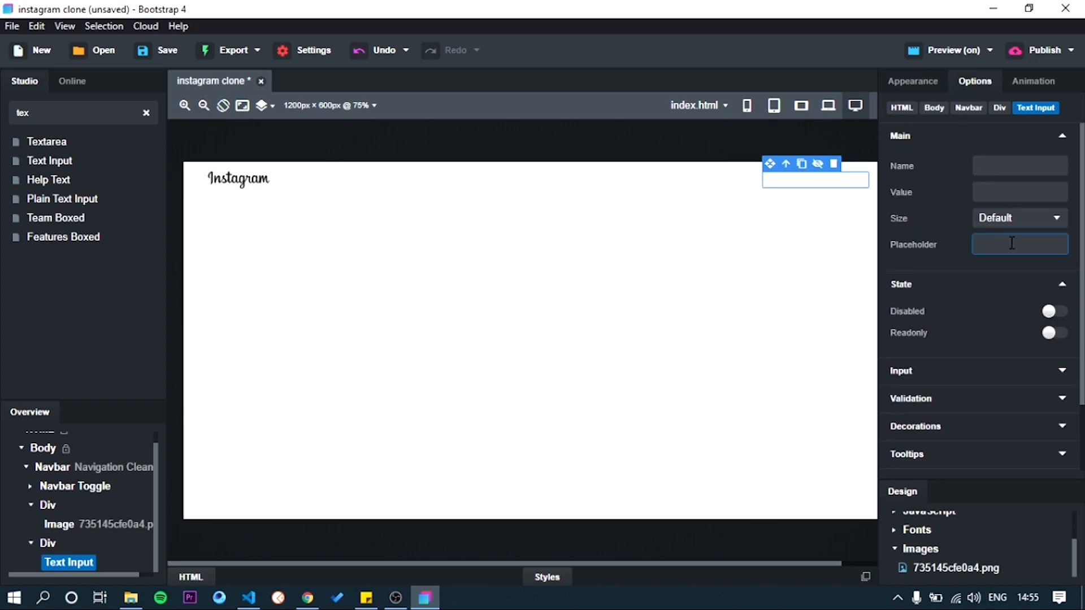
pyautogui.write('Search')
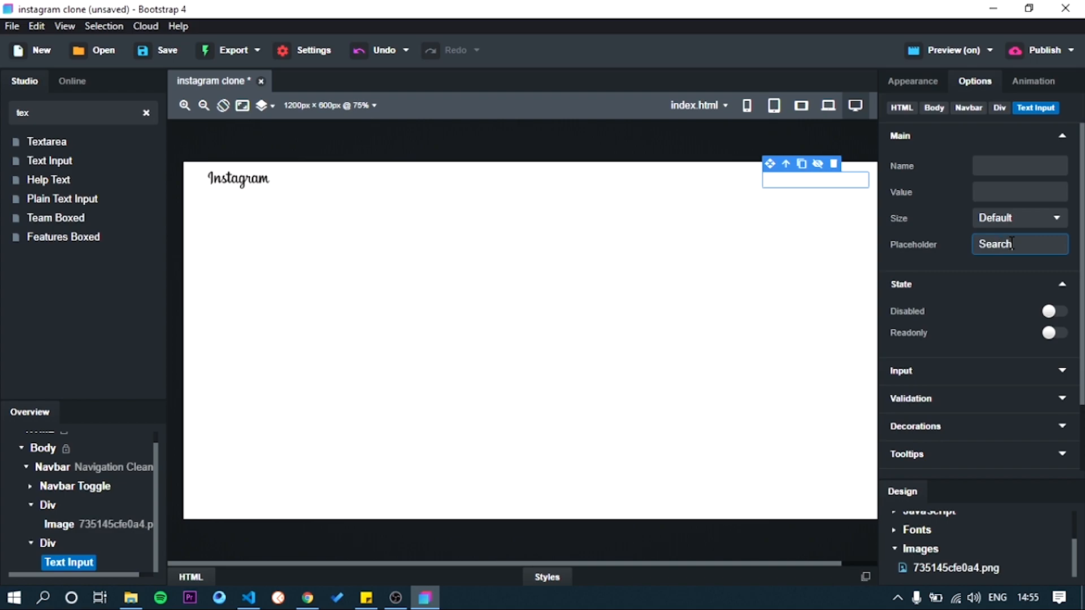
pyautogui.write('S')
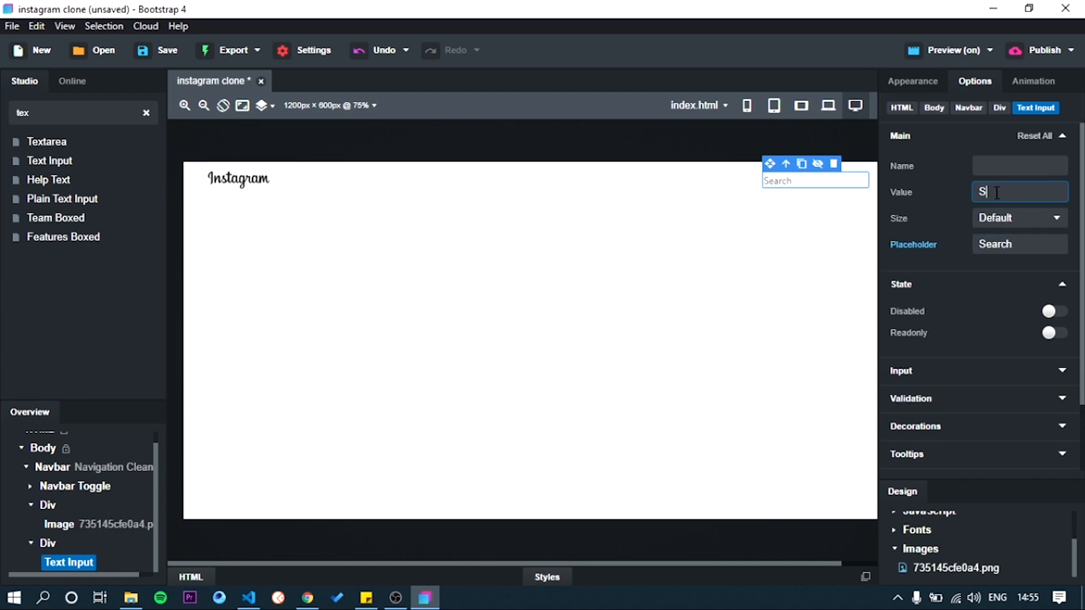
pyautogui.write('earch')
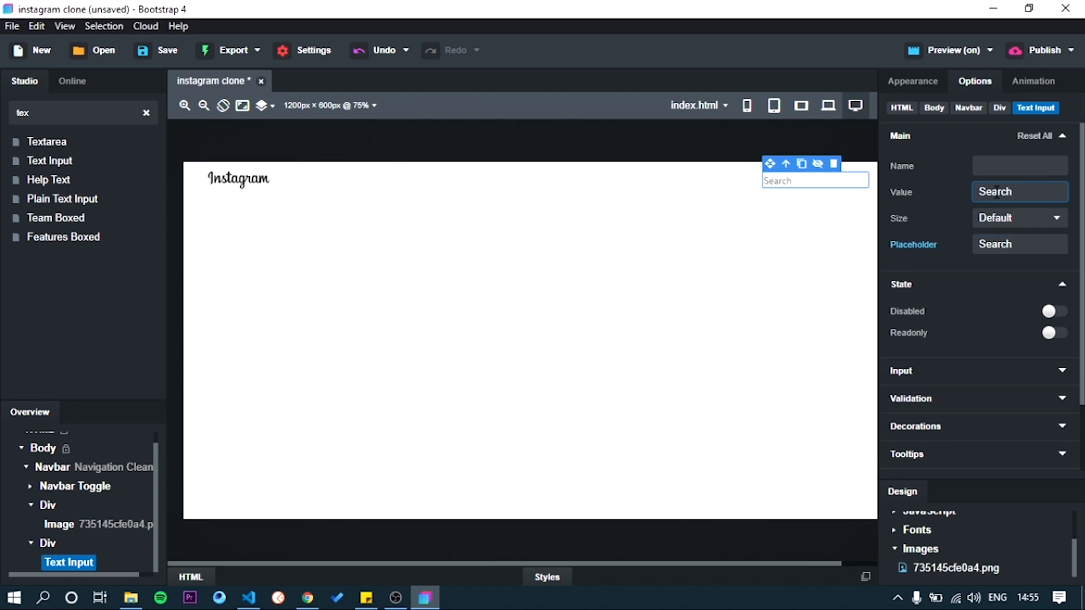
pyautogui.click(912, 81)
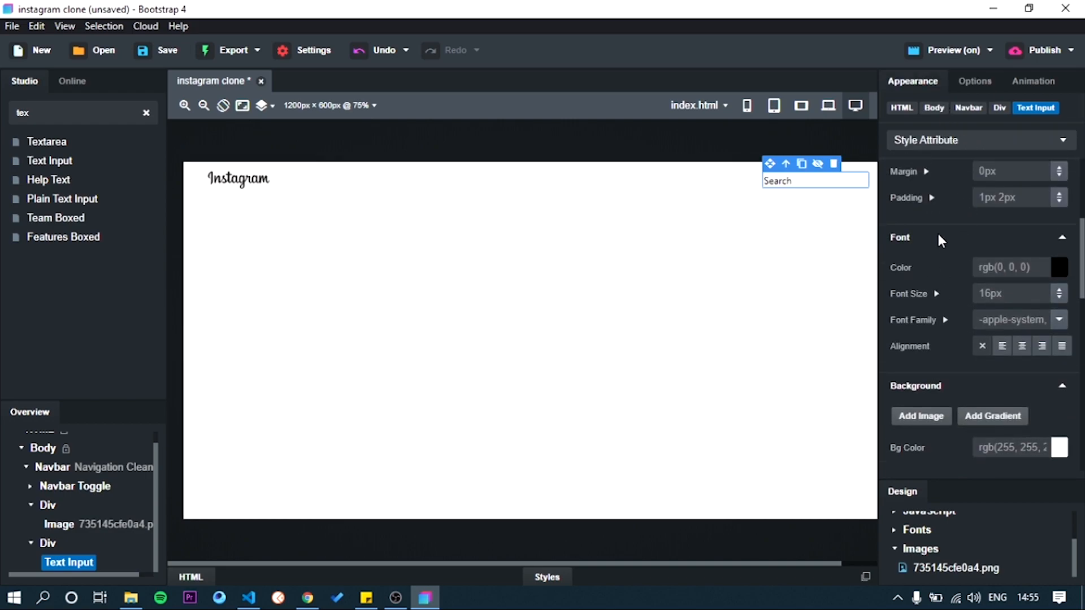
# Set the search input's font colour to a pale grey, rgb(210,210,…).
pyautogui.click(1058, 267)
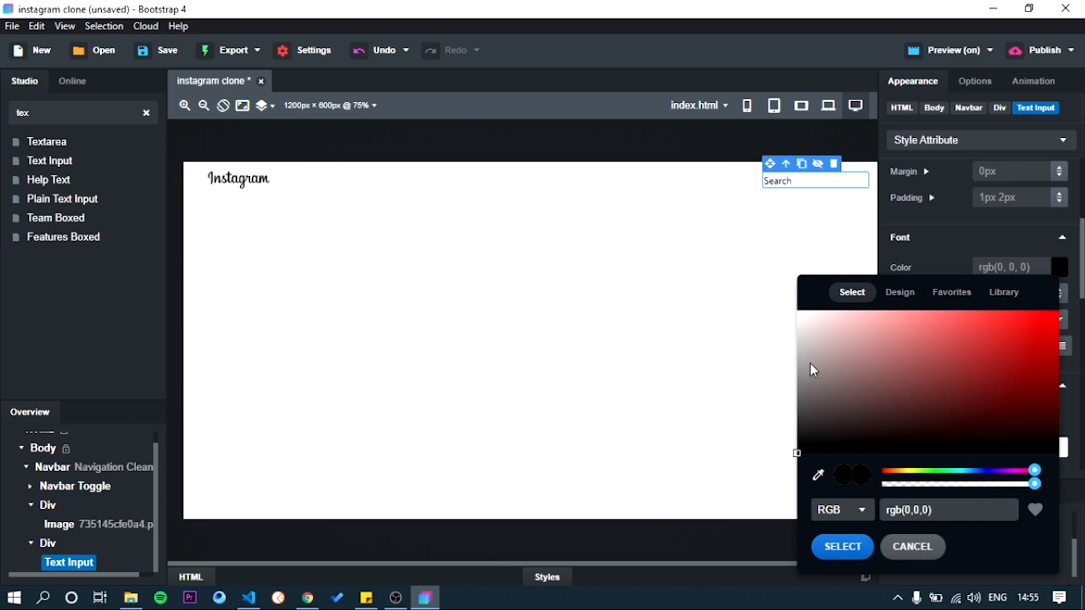
pyautogui.click(796, 340)
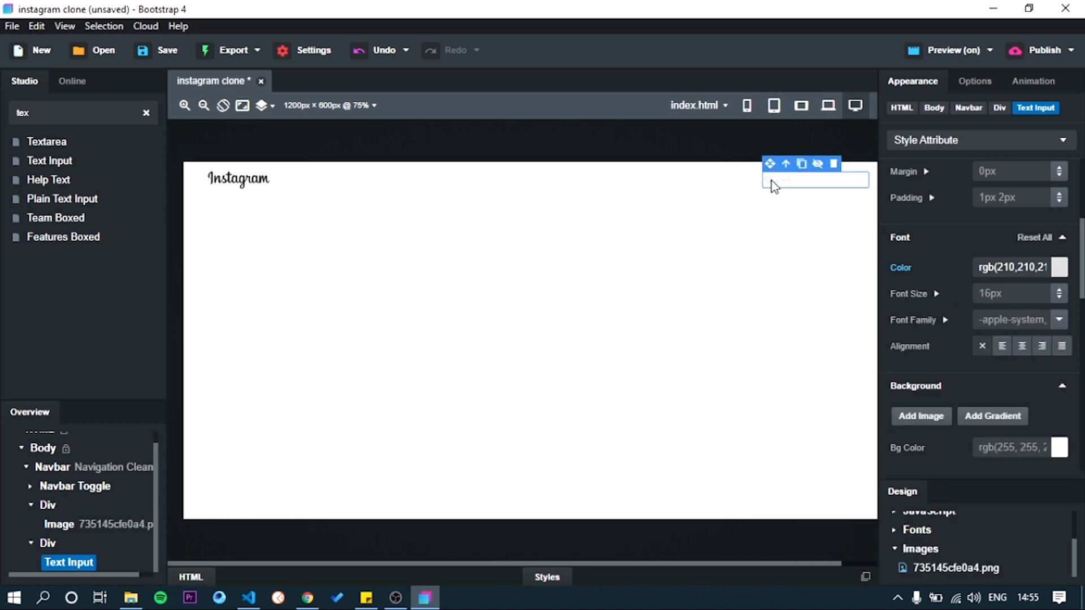
pyautogui.click(1022, 345)
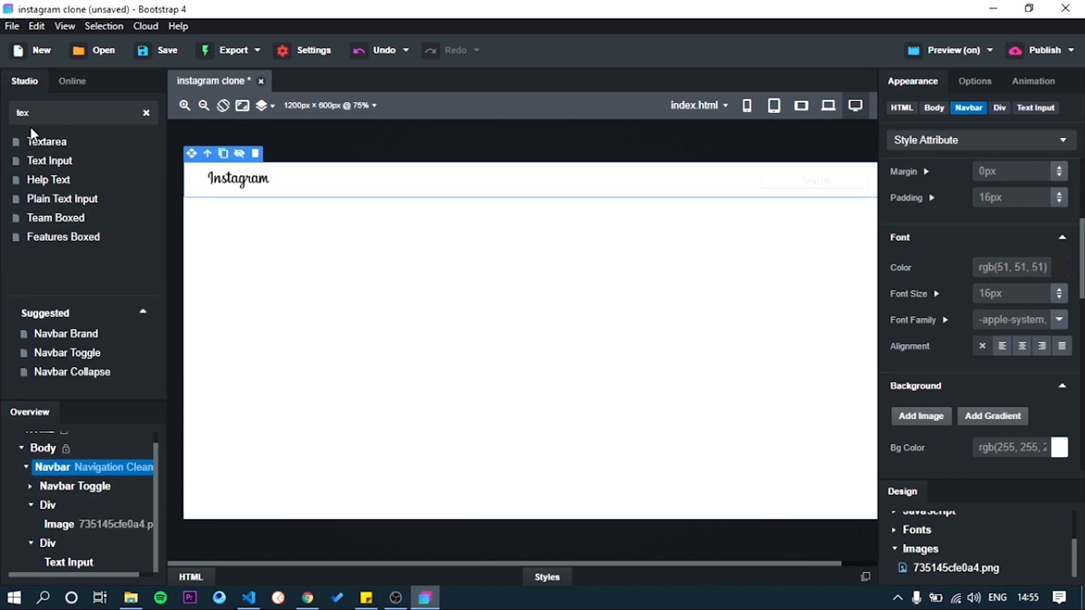
# Add a third Div to the navbar and fill it with four Icon components.
pyautogui.click(146, 113)
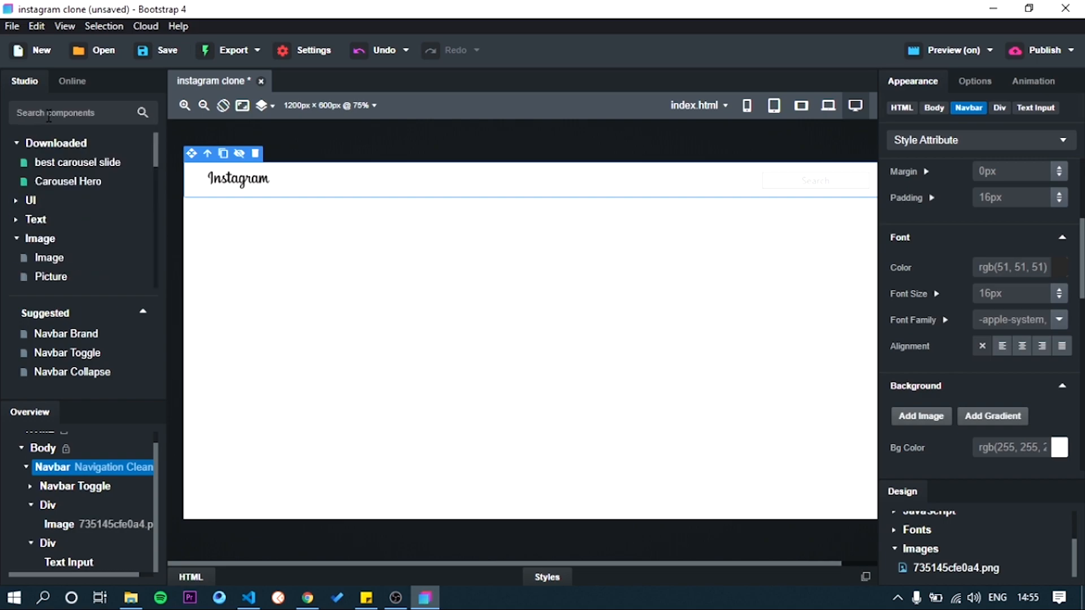
pyautogui.write('div')
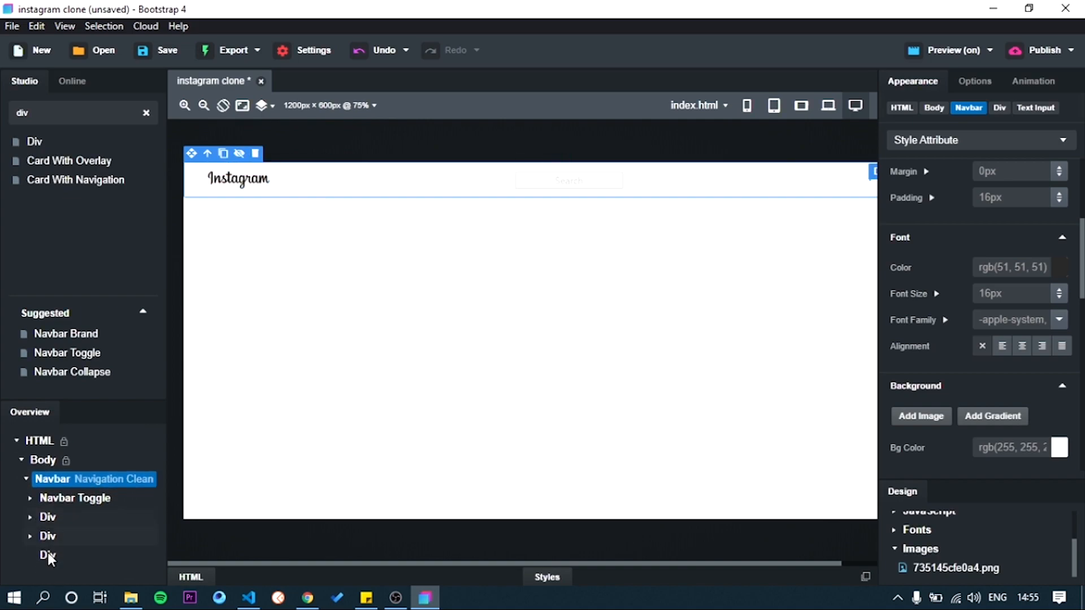
pyautogui.click(47, 555)
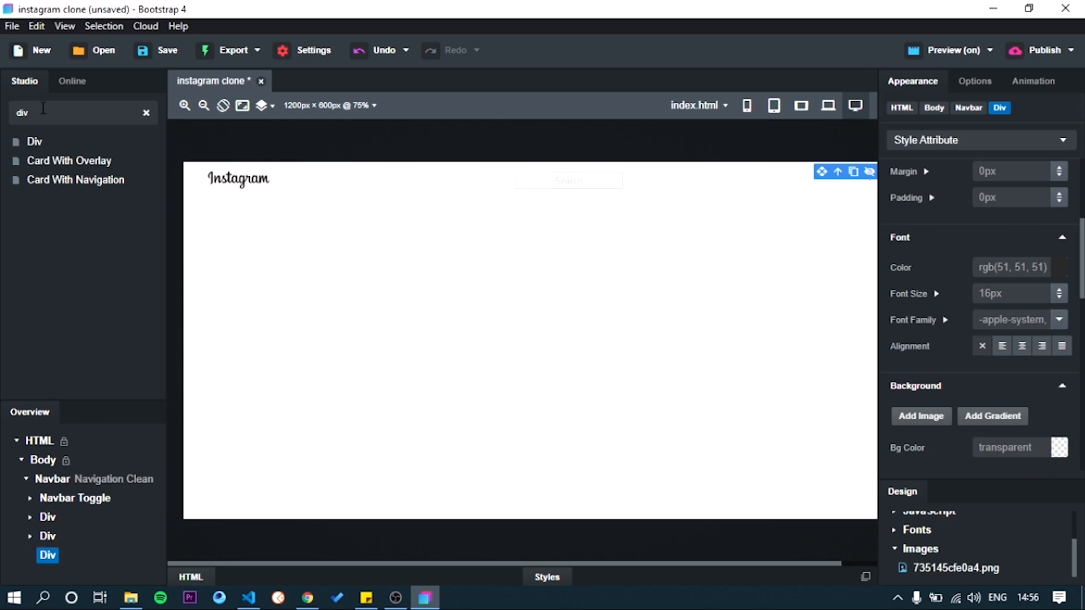
pyautogui.write('d')
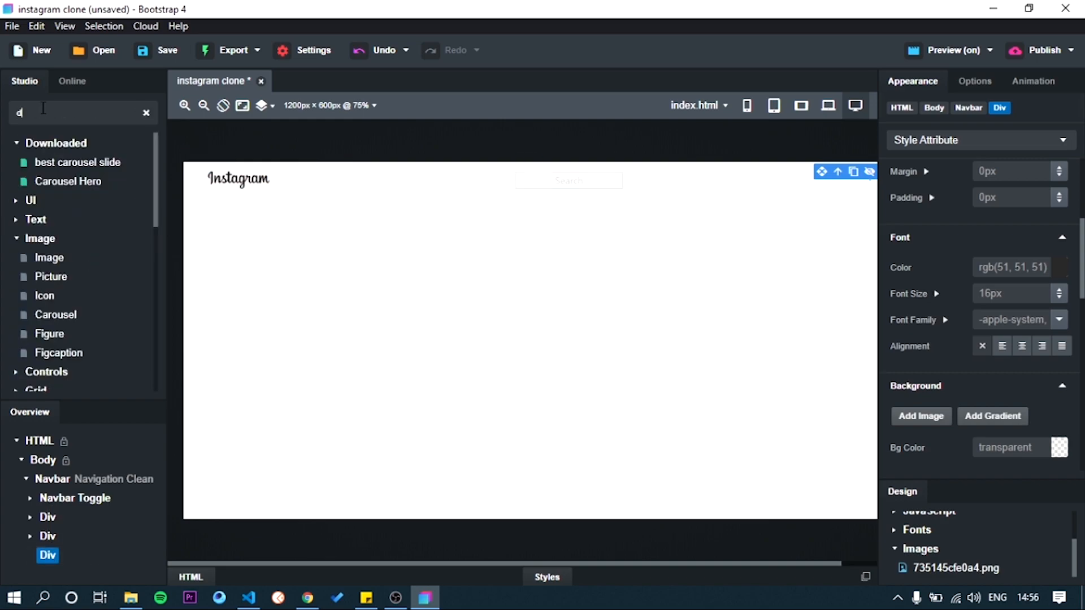
pyautogui.write('icon')
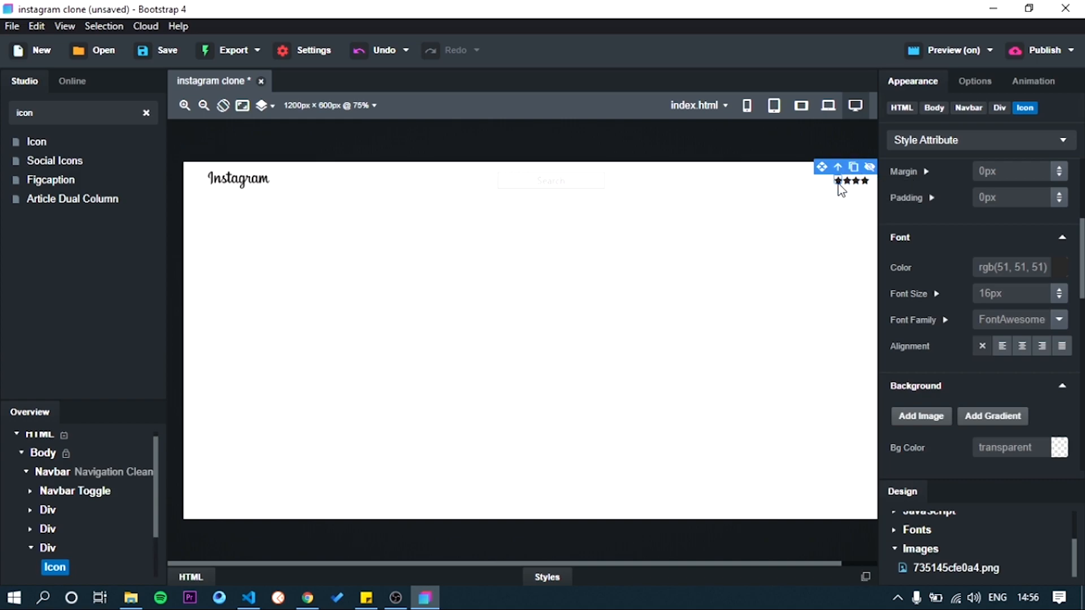
# Replace the first star with the Line Awesome la-home icon.
pyautogui.click(854, 166)
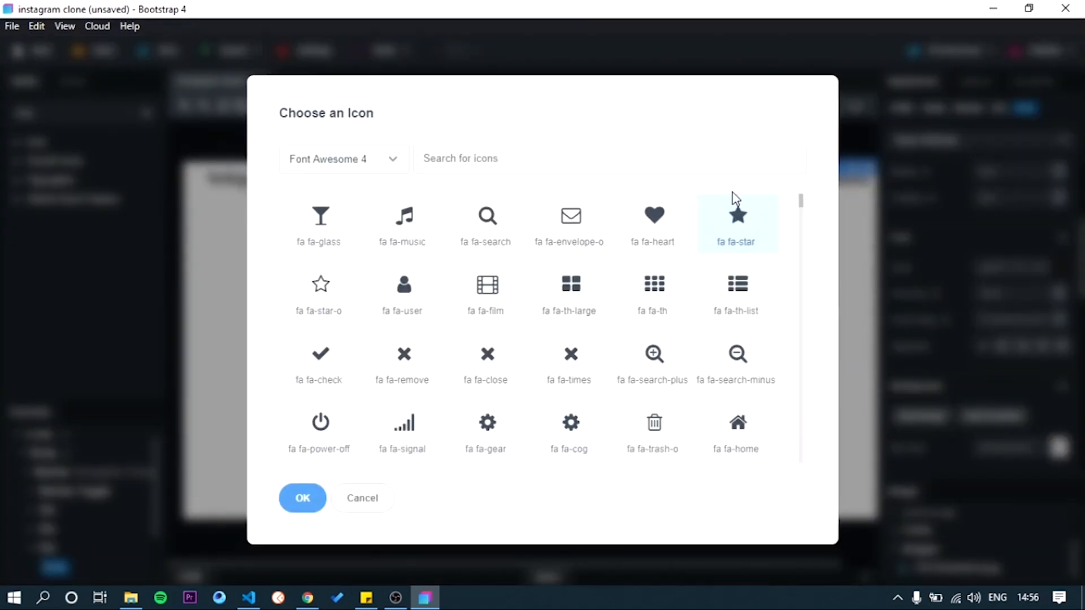
pyautogui.click(343, 158)
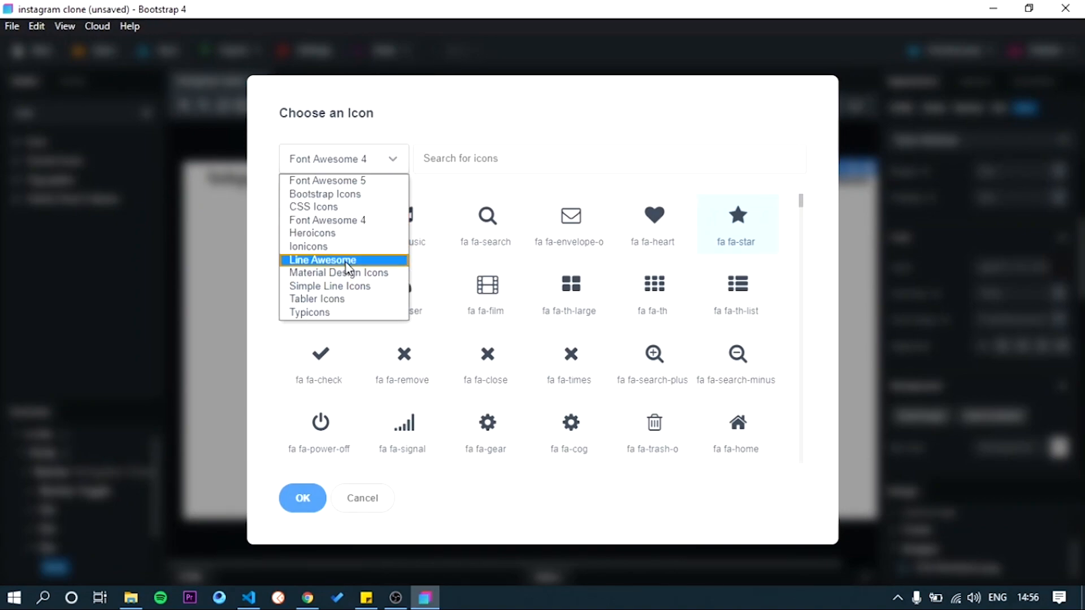
pyautogui.click(321, 260)
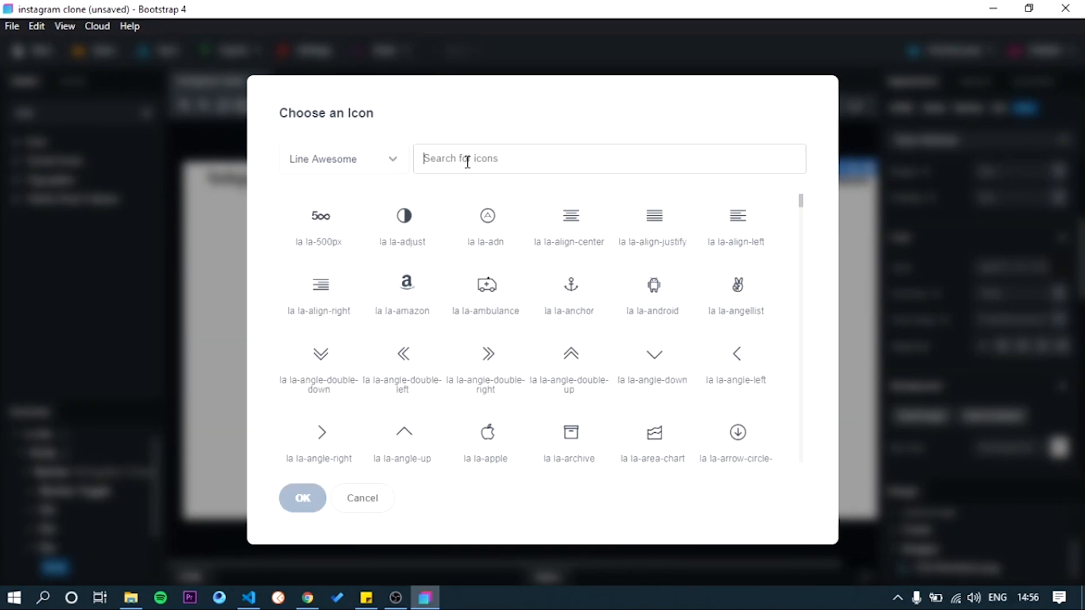
pyautogui.write('h')
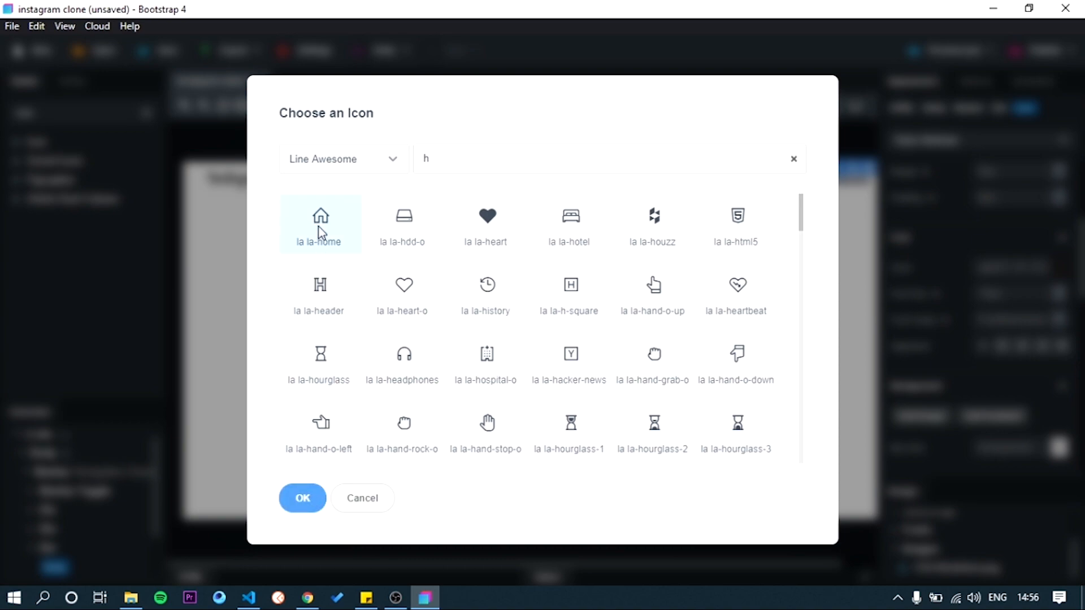
pyautogui.click(301, 497)
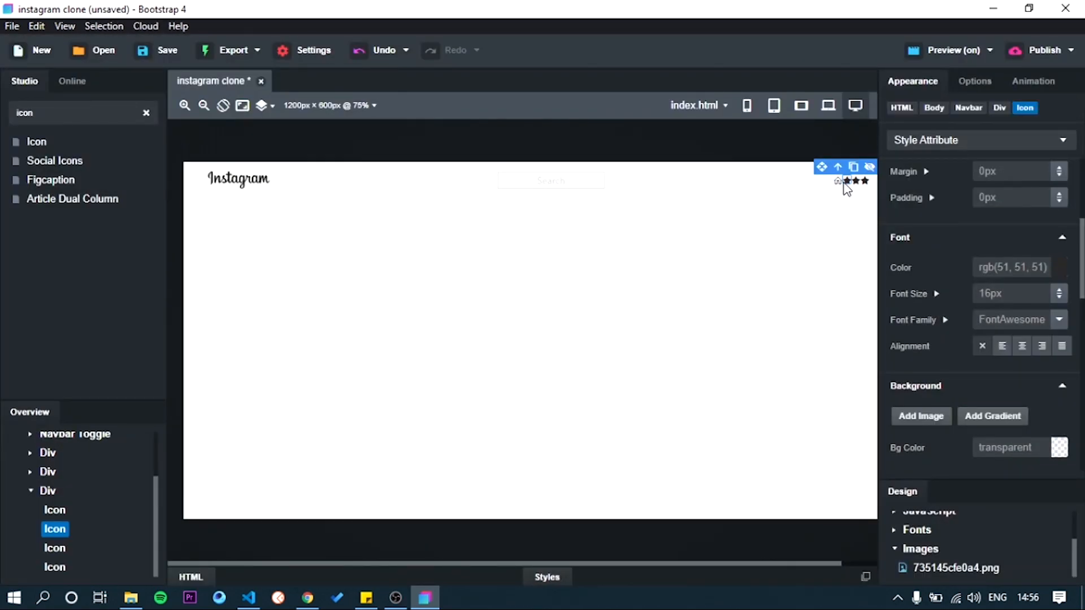
pyautogui.click(837, 182)
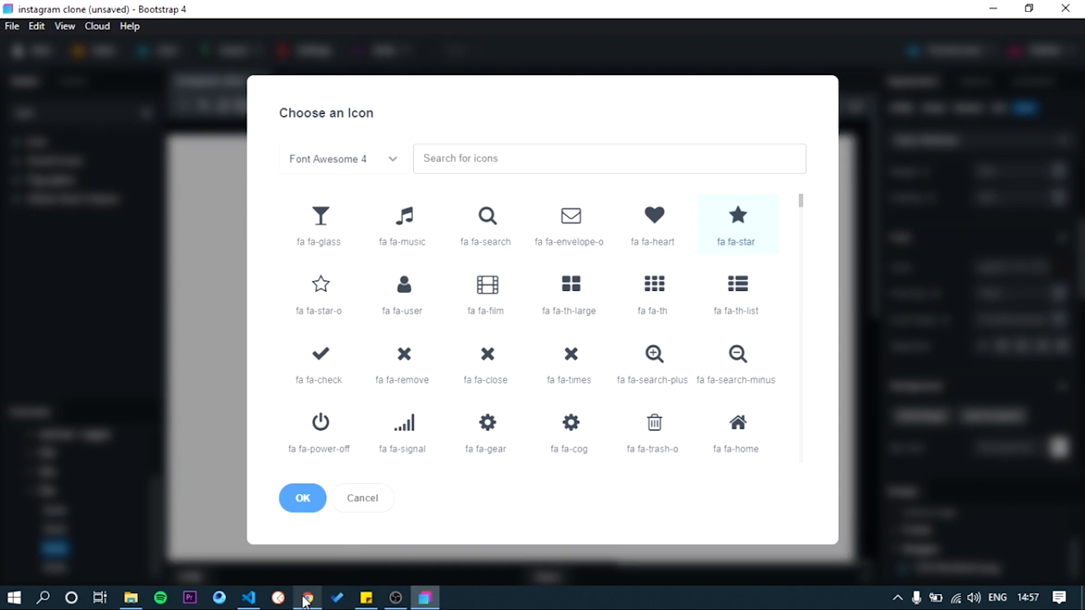
# Make the second icon a paper plane and the third Line Awesome la-compass.
pyautogui.click(307, 597)
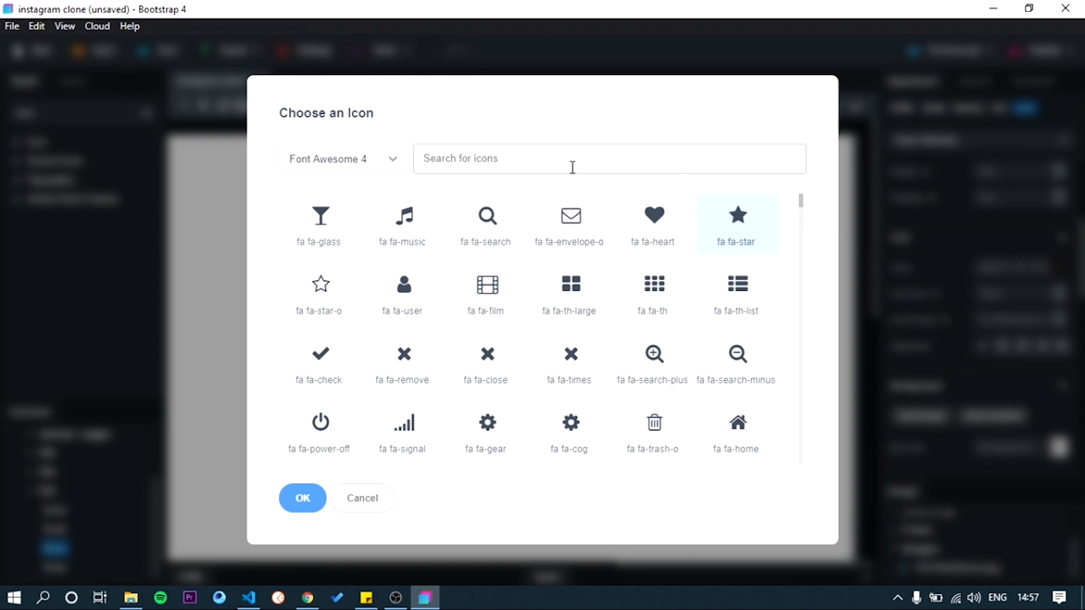
pyautogui.write('com')
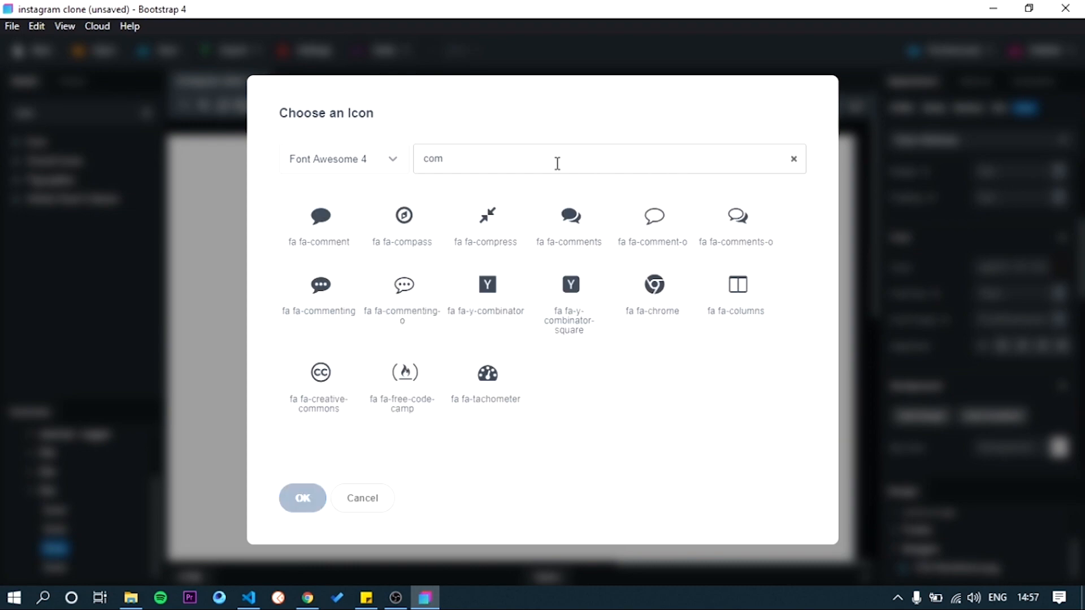
pyautogui.click(342, 158)
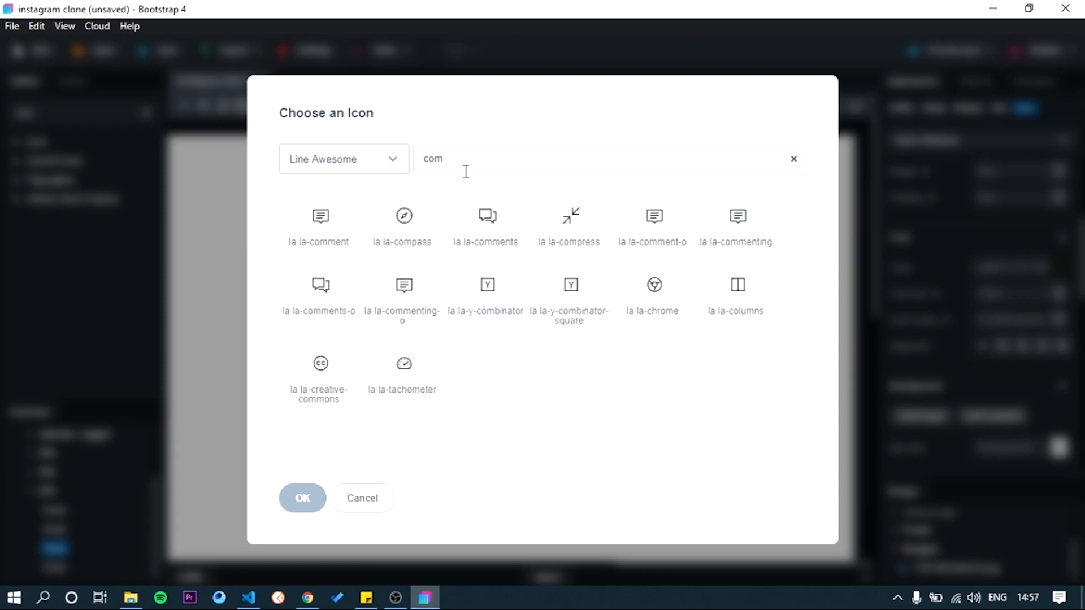
pyautogui.click(403, 221)
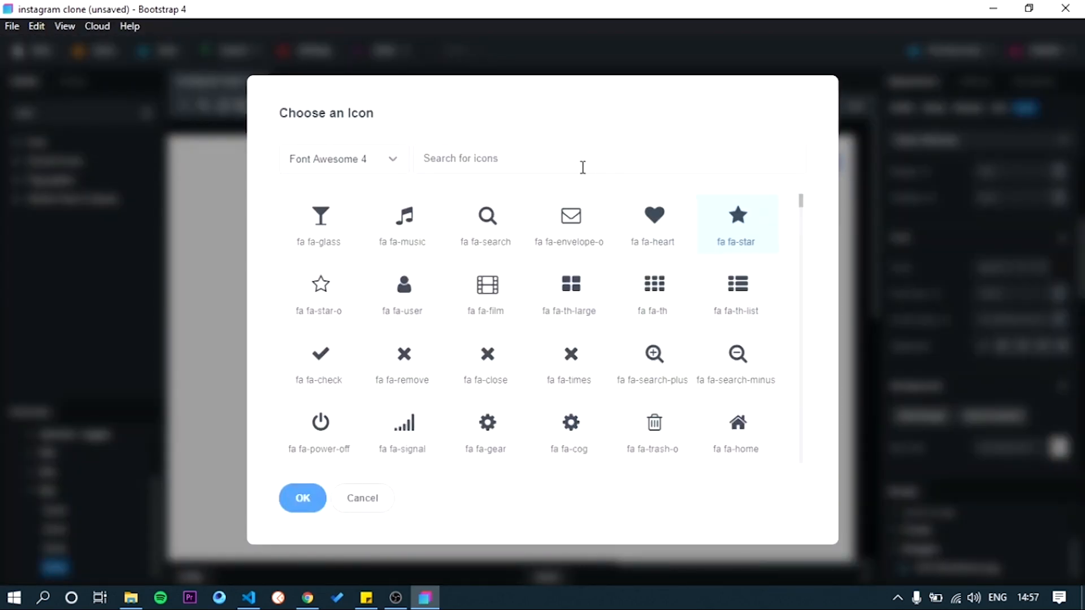
# Make the fourth icon Font Awesome 4's outlined heart, fa-heart-o.
pyautogui.click(582, 158)
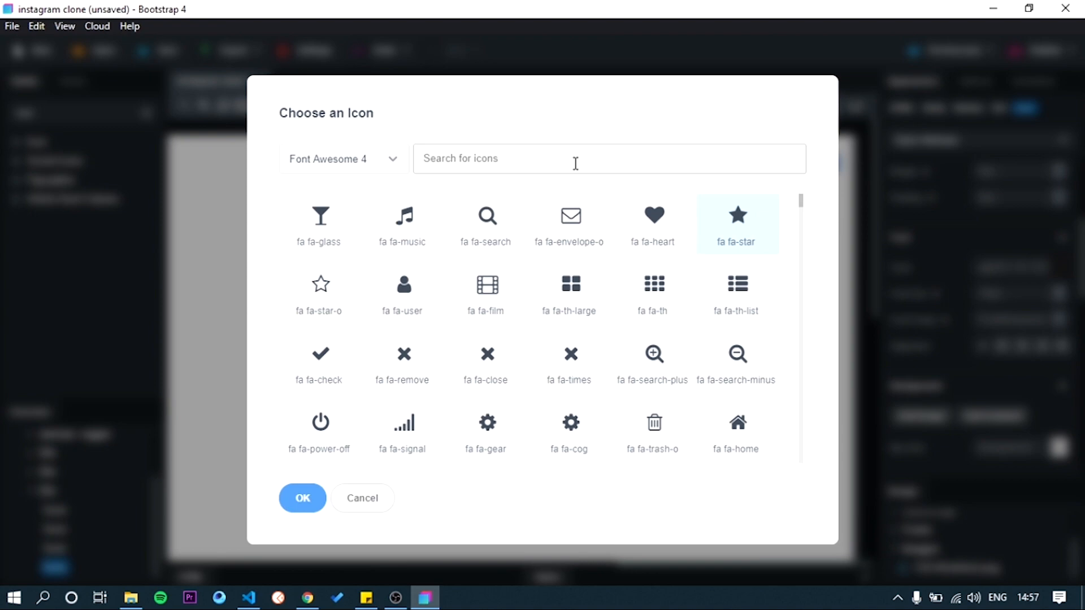
pyautogui.write('hea')
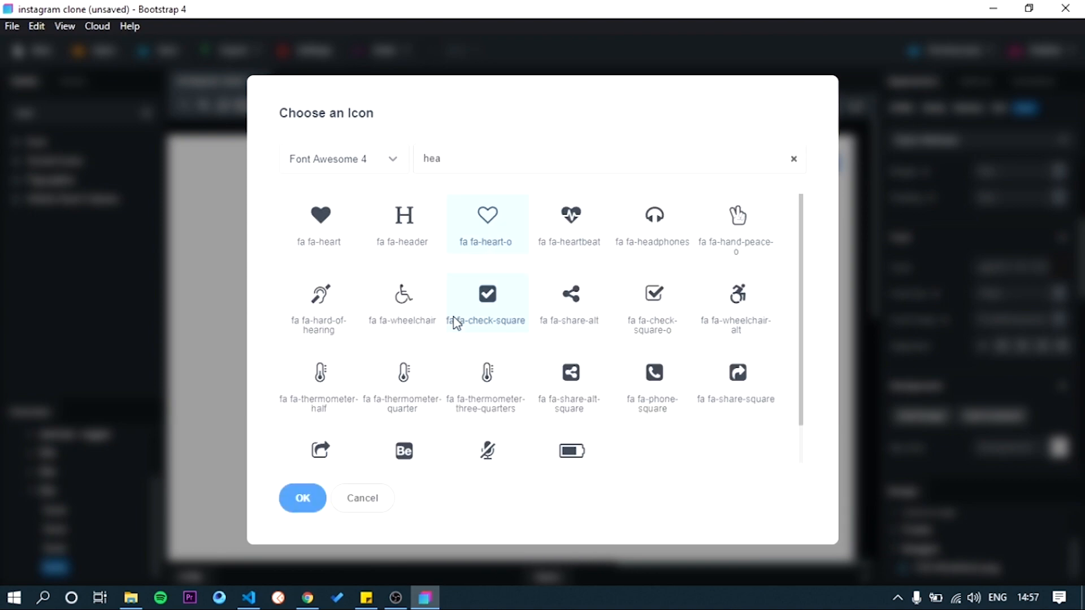
pyautogui.click(302, 498)
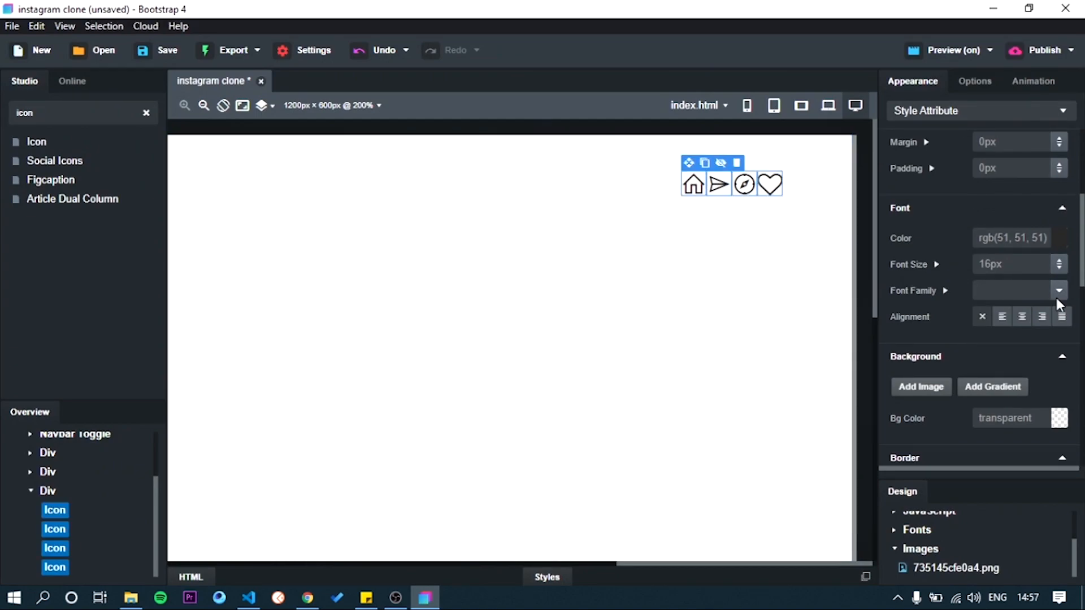
# Enlarge the four icons to 30px font size and space them with 7px margins.
pyautogui.write('20px')
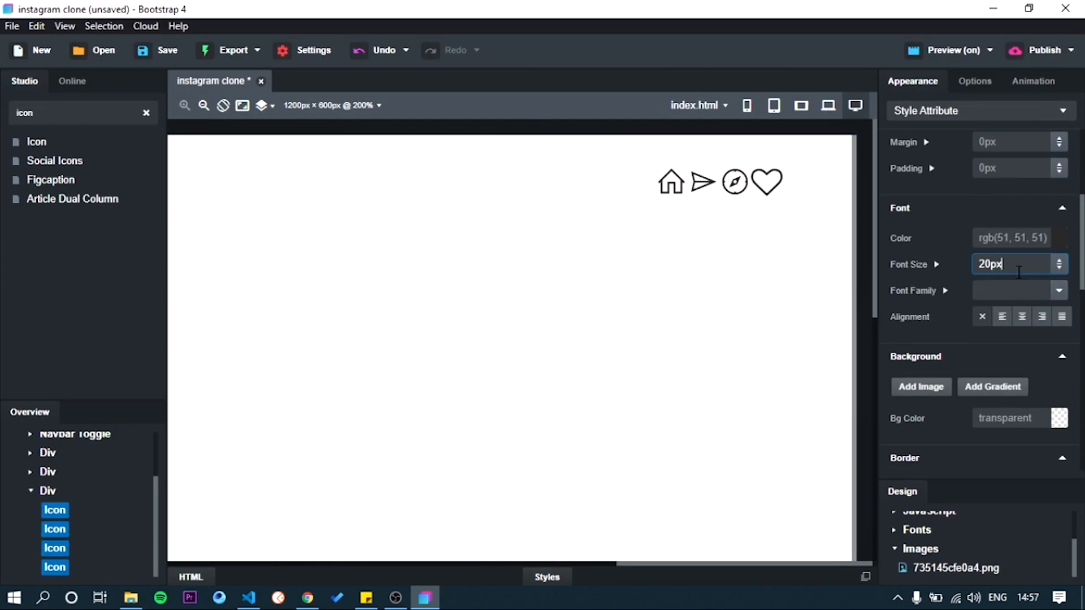
pyautogui.write('30px')
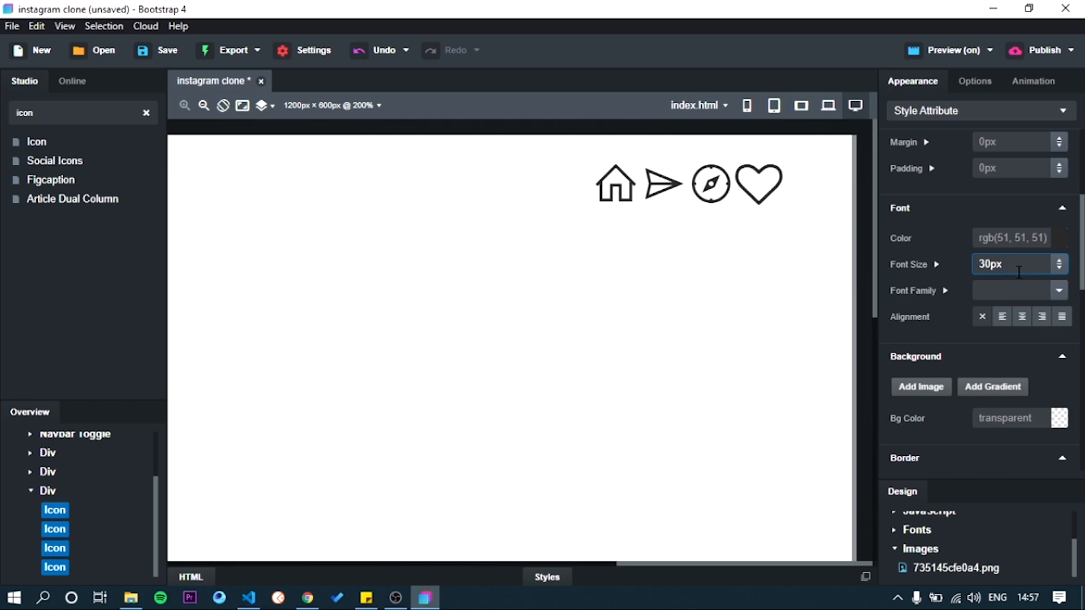
pyautogui.click(615, 183)
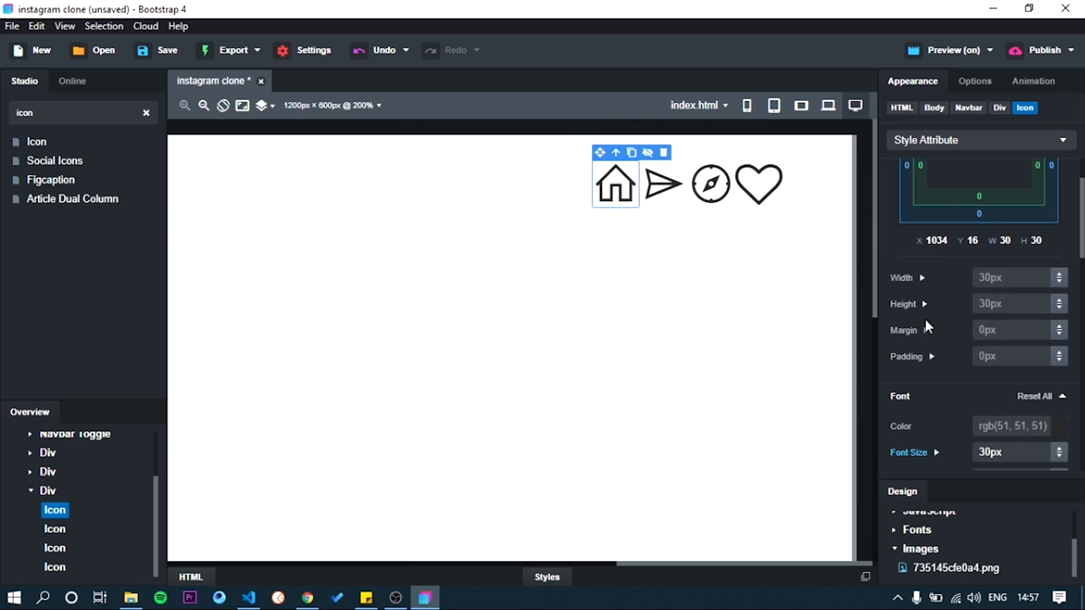
pyautogui.write('5px')
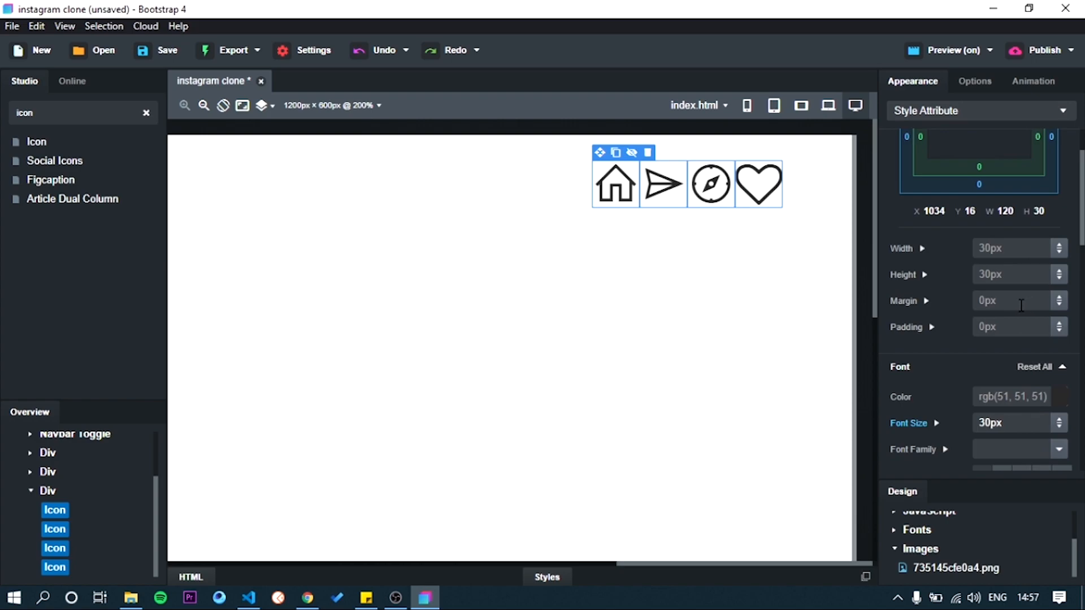
pyautogui.write('7px')
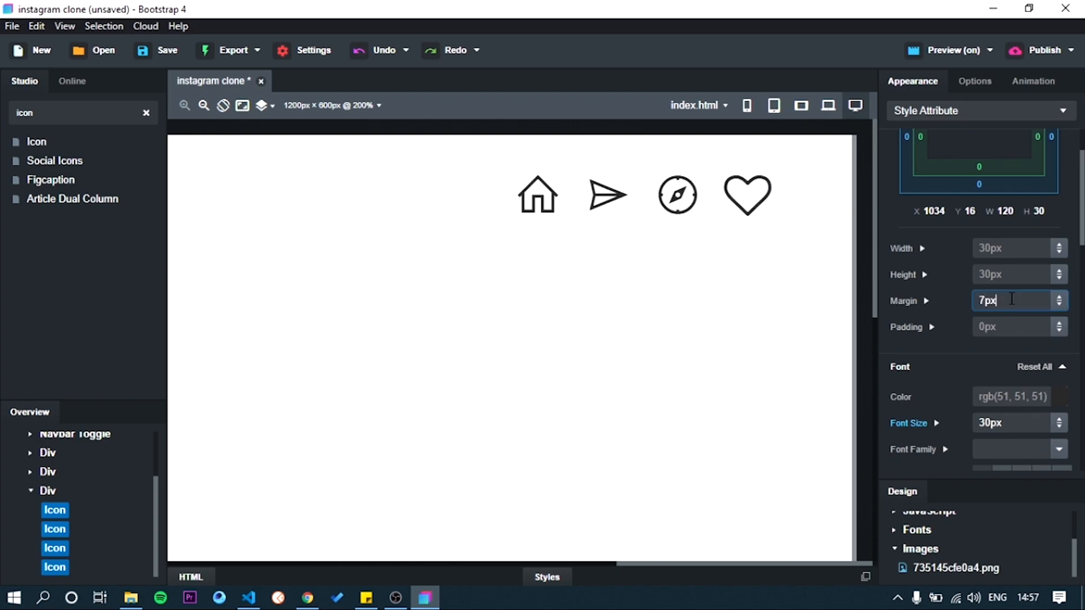
pyautogui.write('14px')
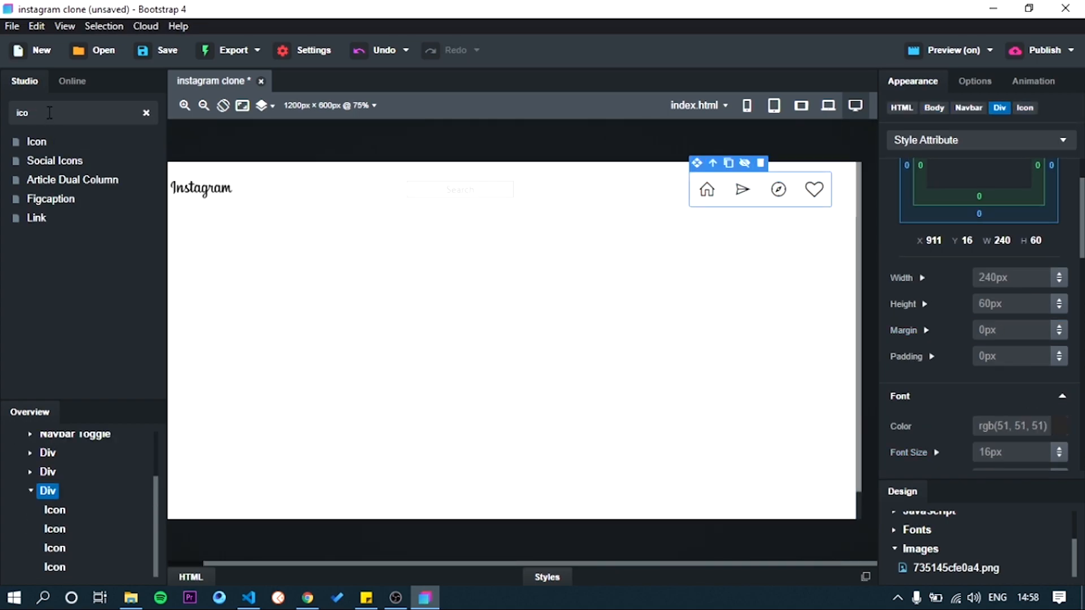
# Add an Image after the heart icon, sized 30px wide and 30px tall.
pyautogui.click(146, 112)
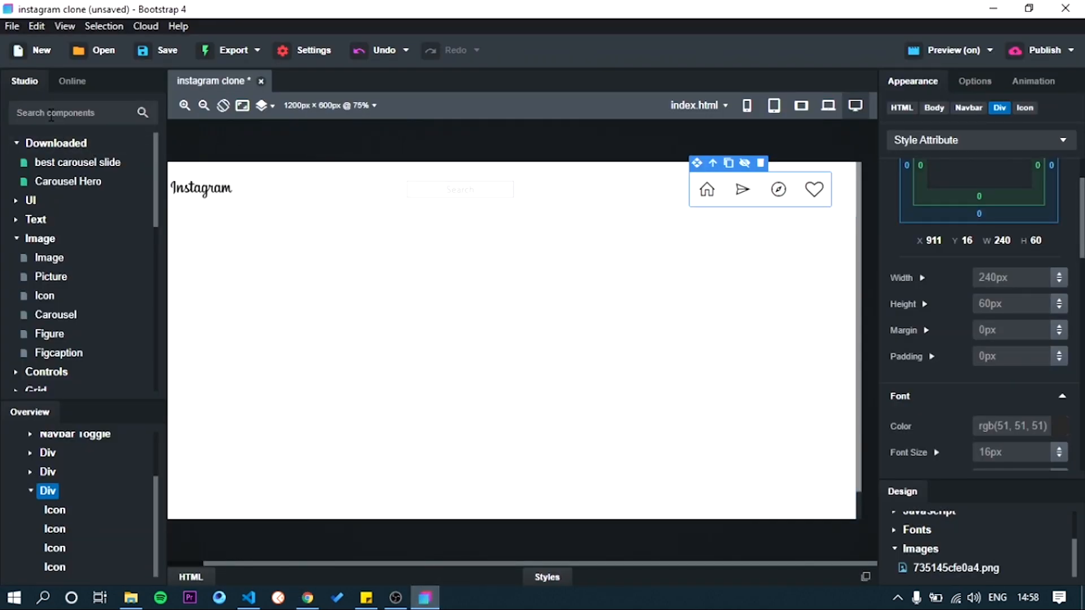
pyautogui.write('imag')
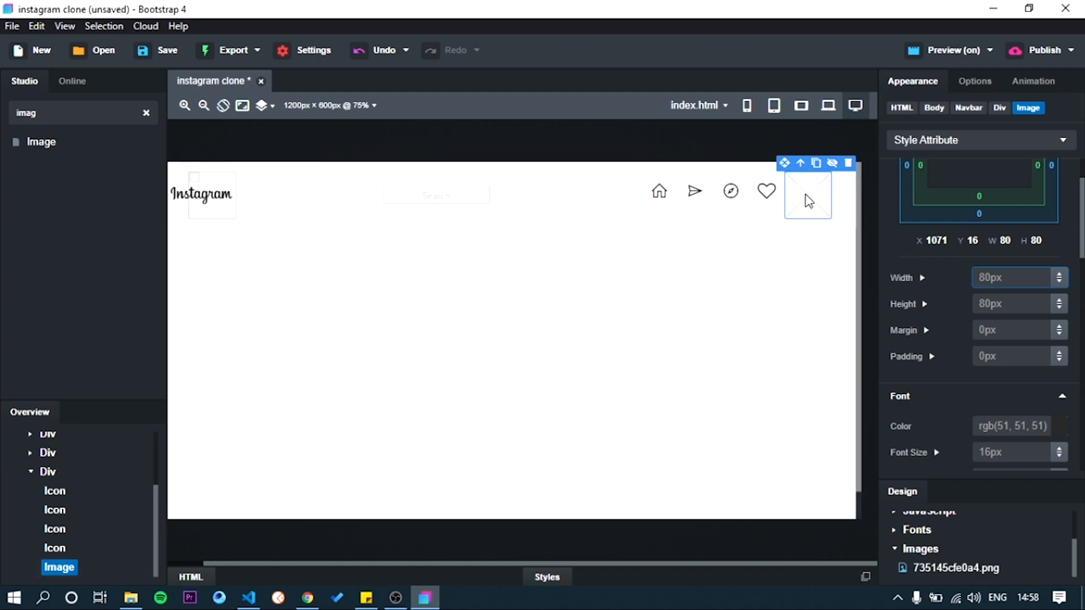
pyautogui.write('30')
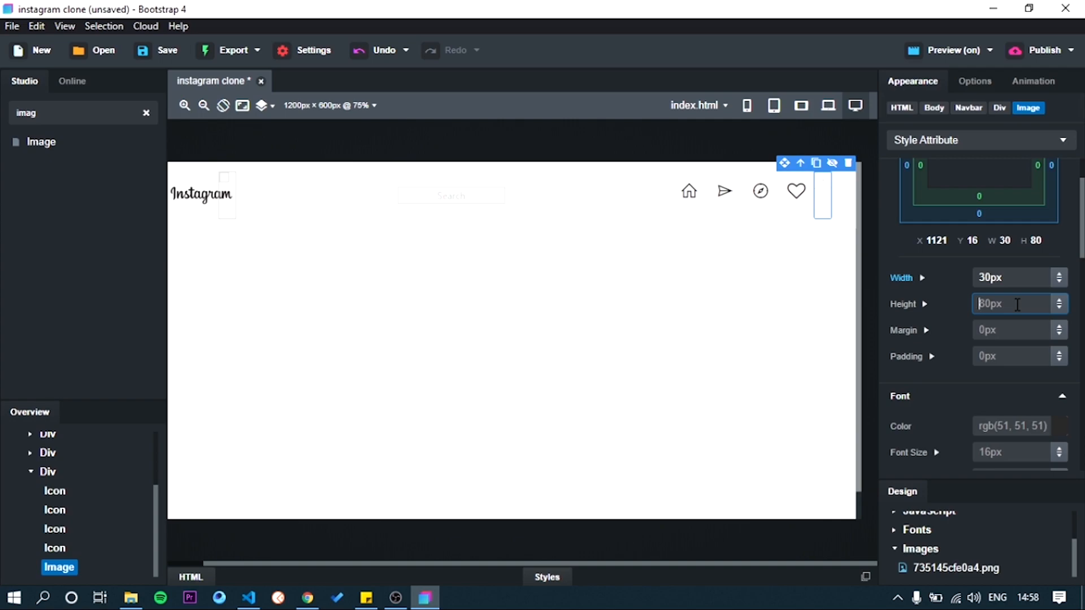
pyautogui.write('30px')
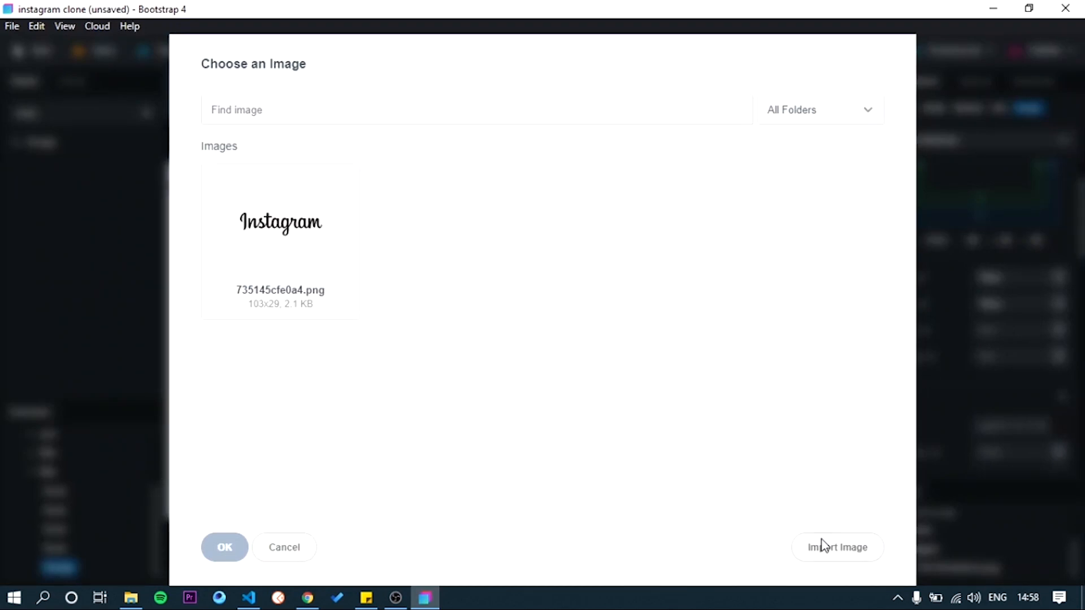
# Import Artboard 3-100 (1).jpg and use it as the navbar image.
pyautogui.click(837, 546)
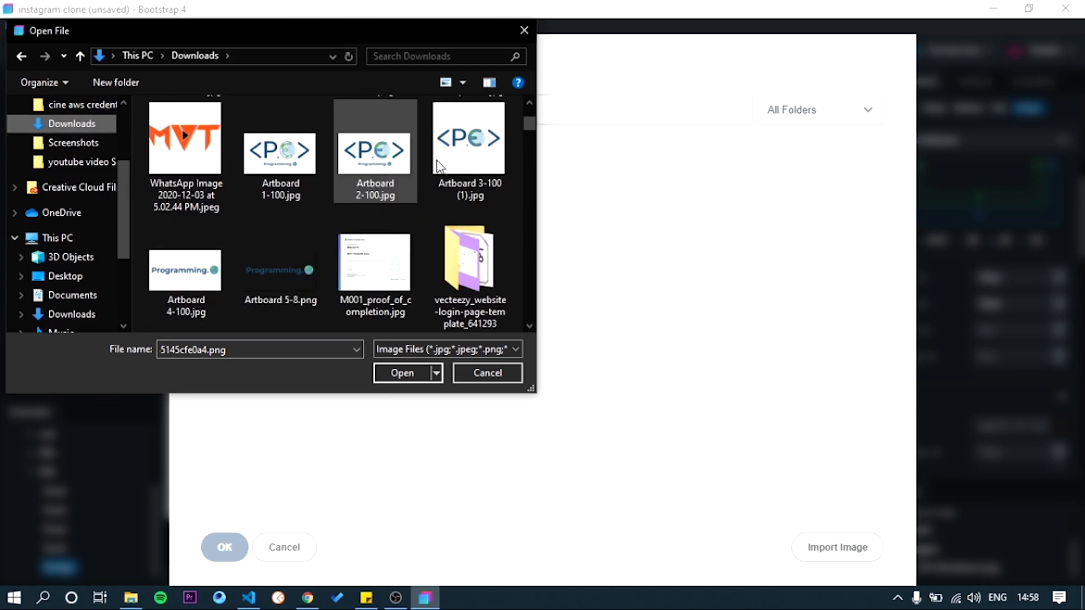
pyautogui.click(402, 373)
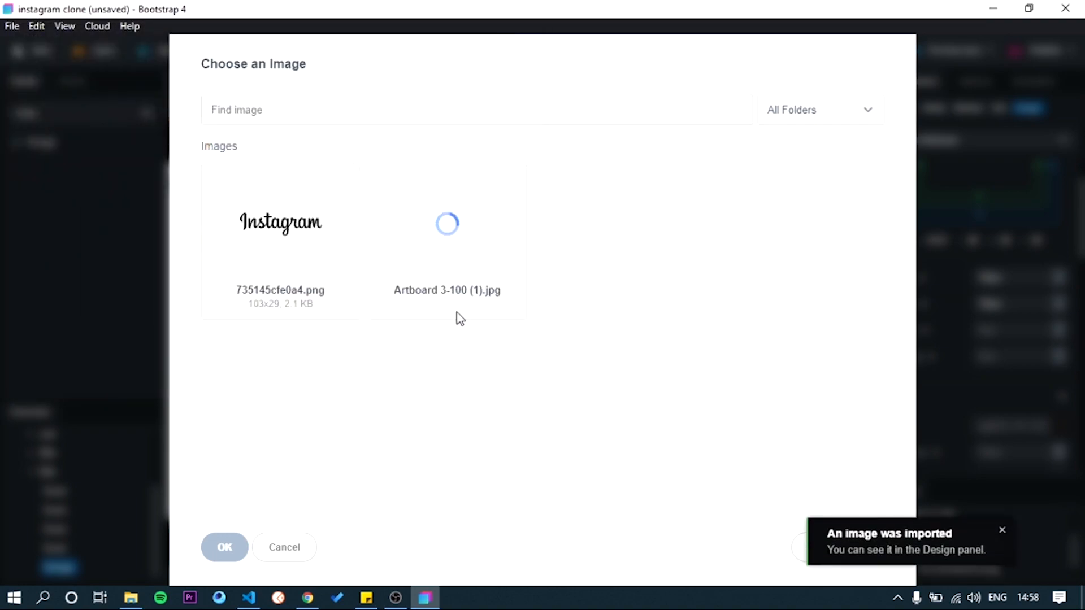
pyautogui.click(447, 229)
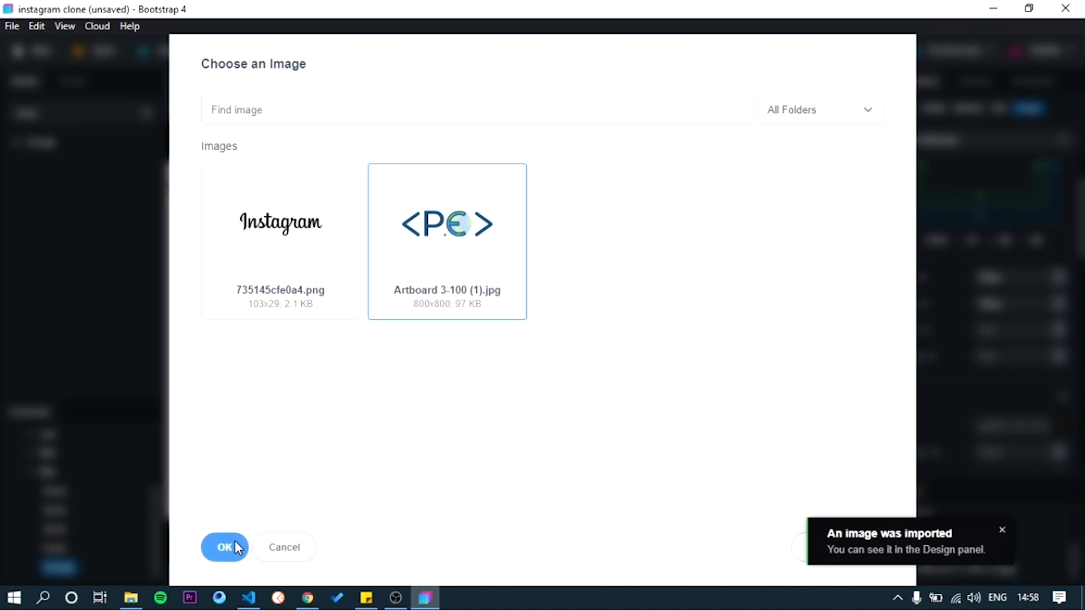
pyautogui.click(224, 547)
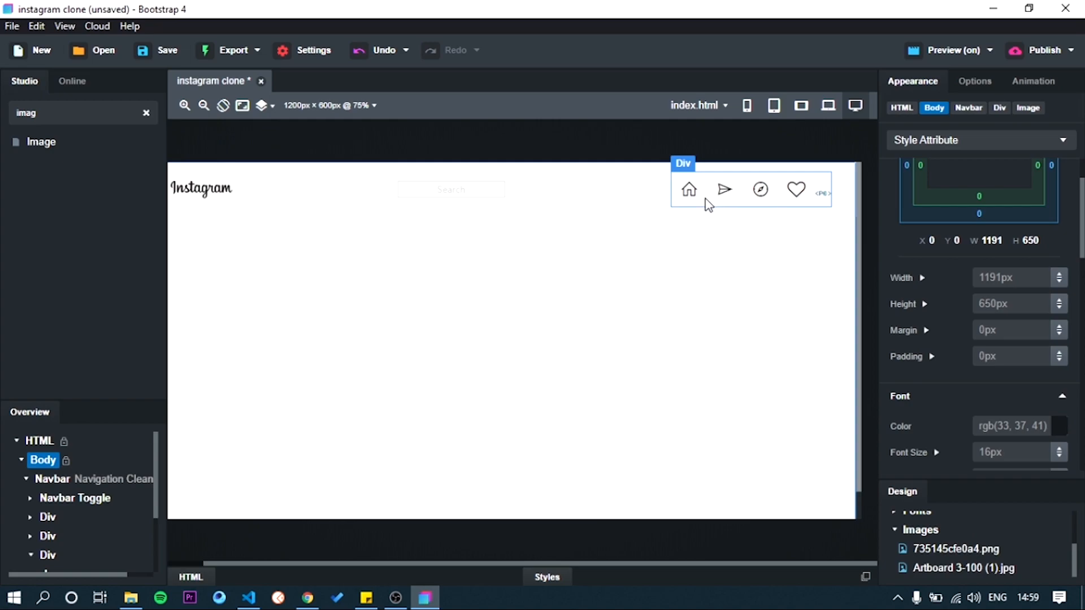
# Show the Flexbox options for the Div holding the icons and picture.
pyautogui.click(760, 189)
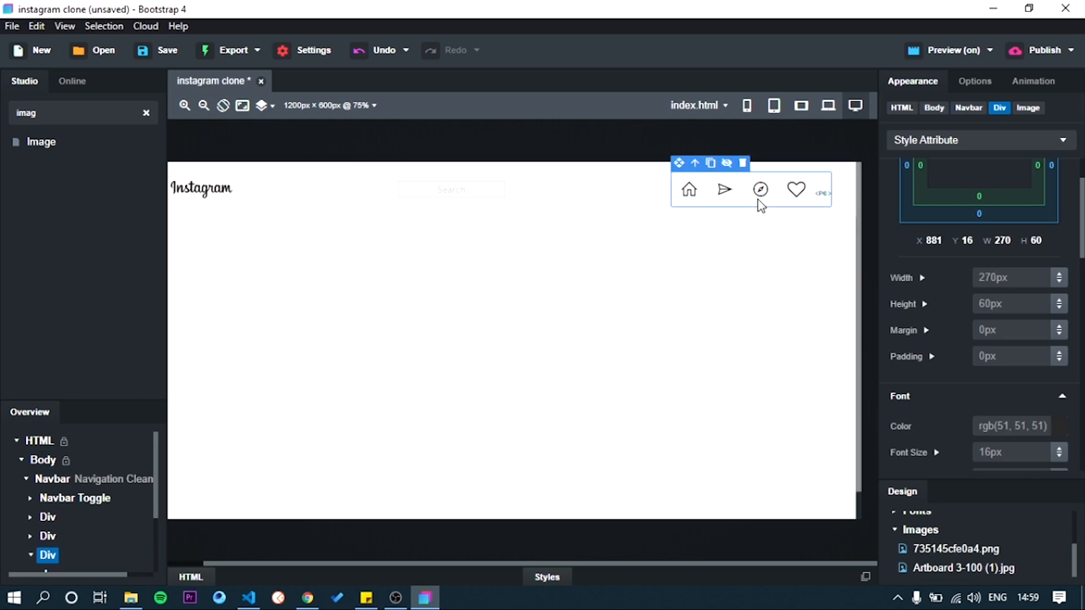
pyautogui.click(974, 81)
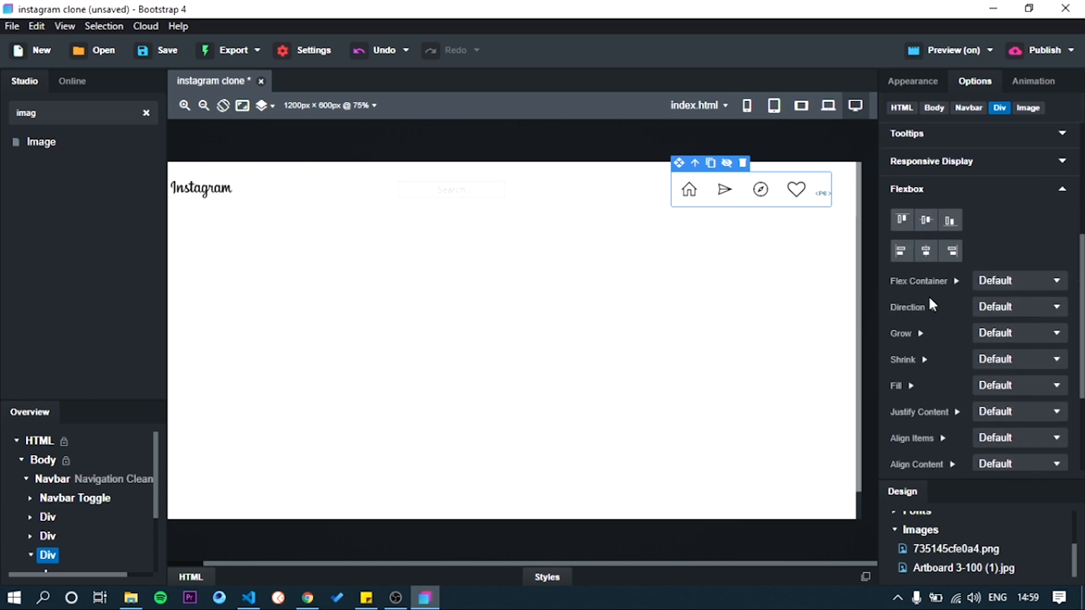
pyautogui.click(925, 220)
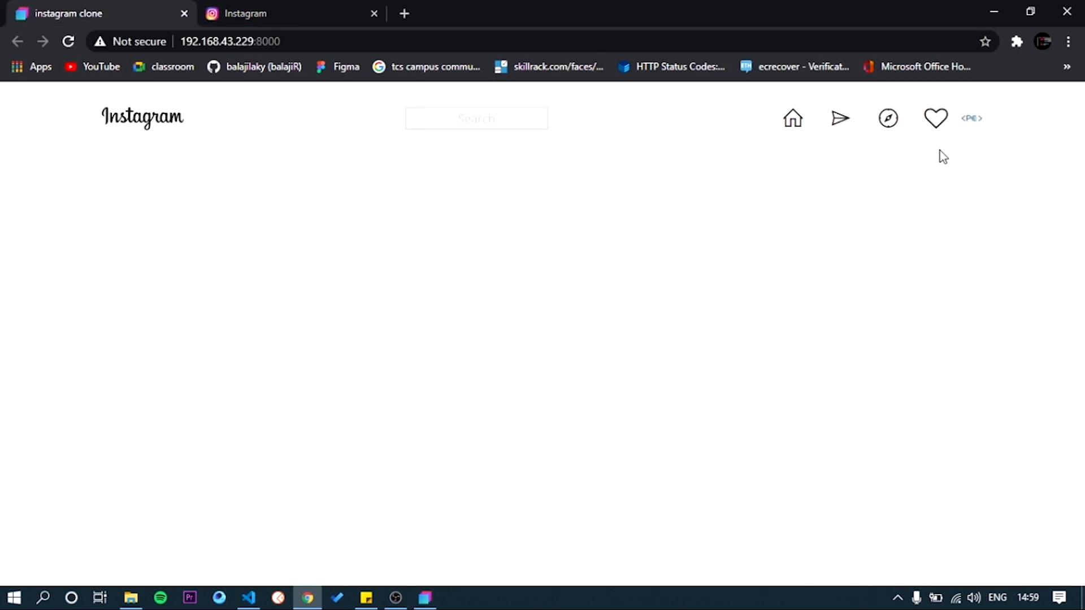
pyautogui.moveTo(974, 116)
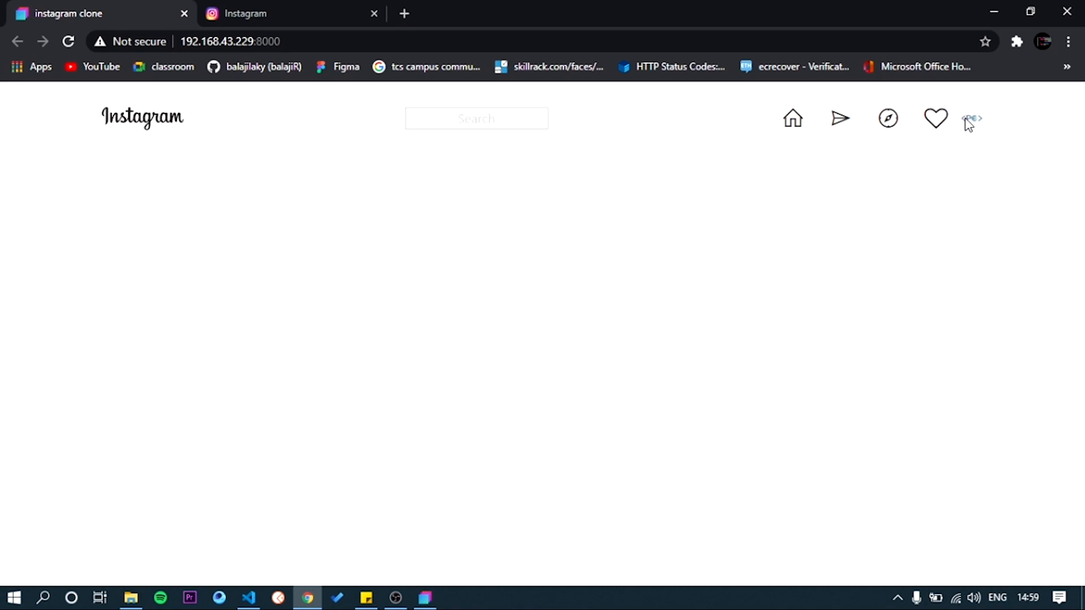
pyautogui.moveTo(200, 6)
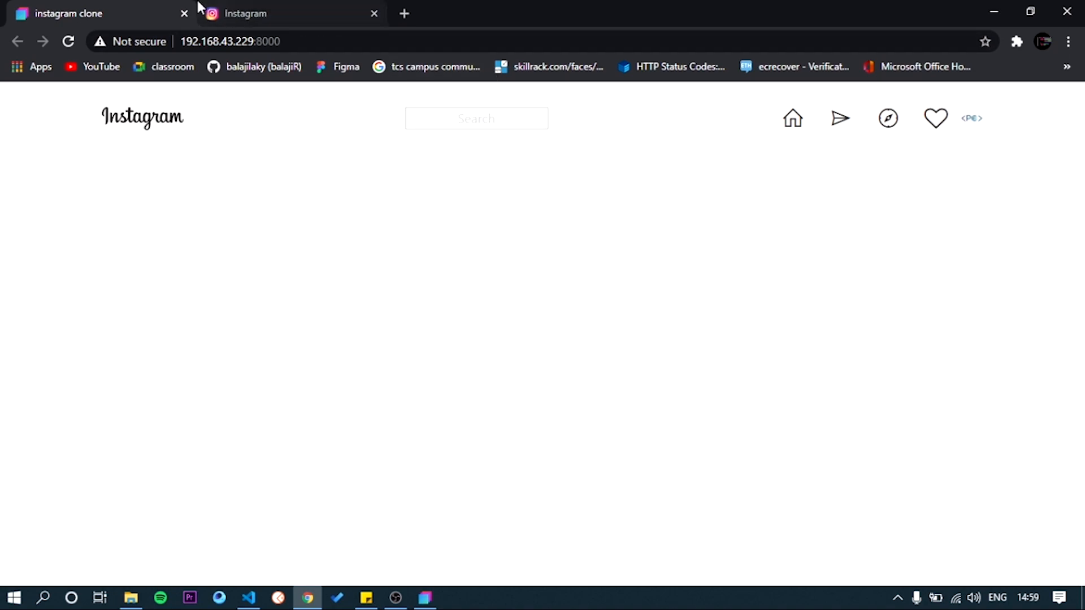
# Switch from the Chrome preview back to Bootstrap Studio.
pyautogui.click(96, 13)
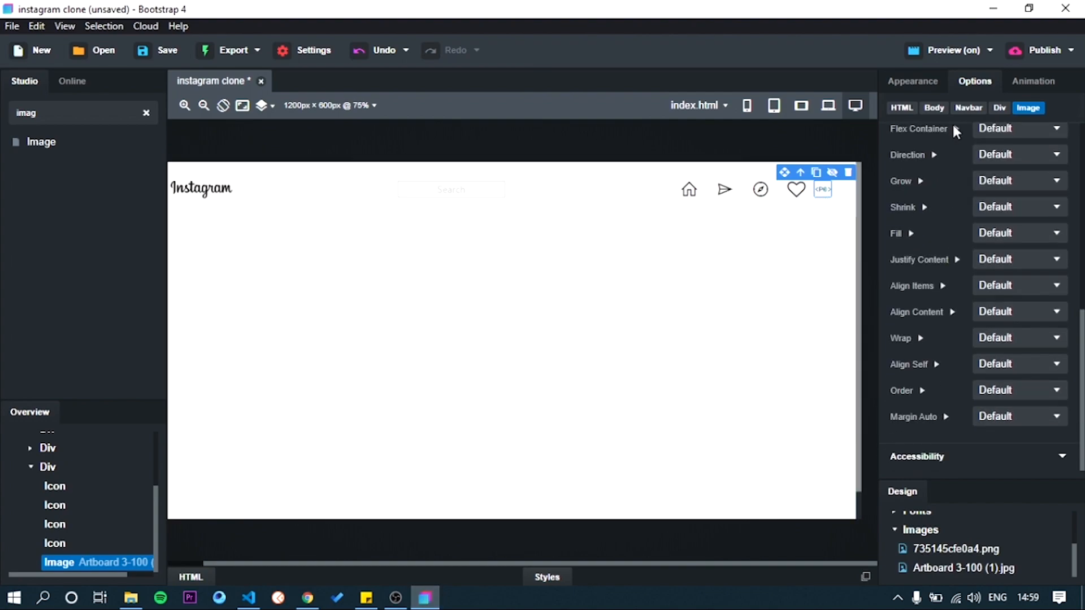
# Try a solid border on the profile picture, then remove it.
pyautogui.click(912, 81)
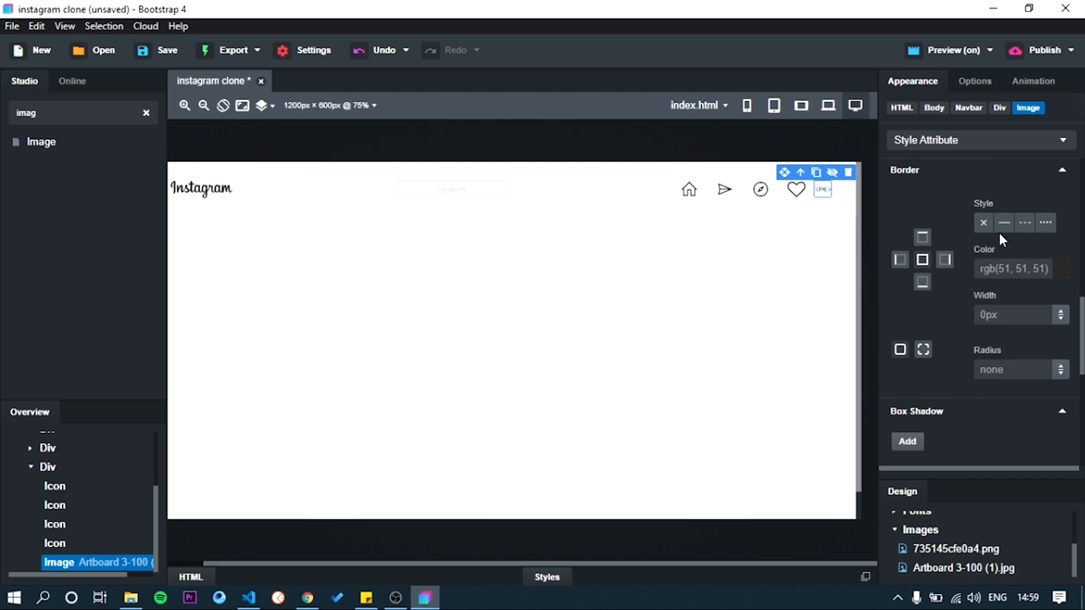
pyautogui.click(1003, 222)
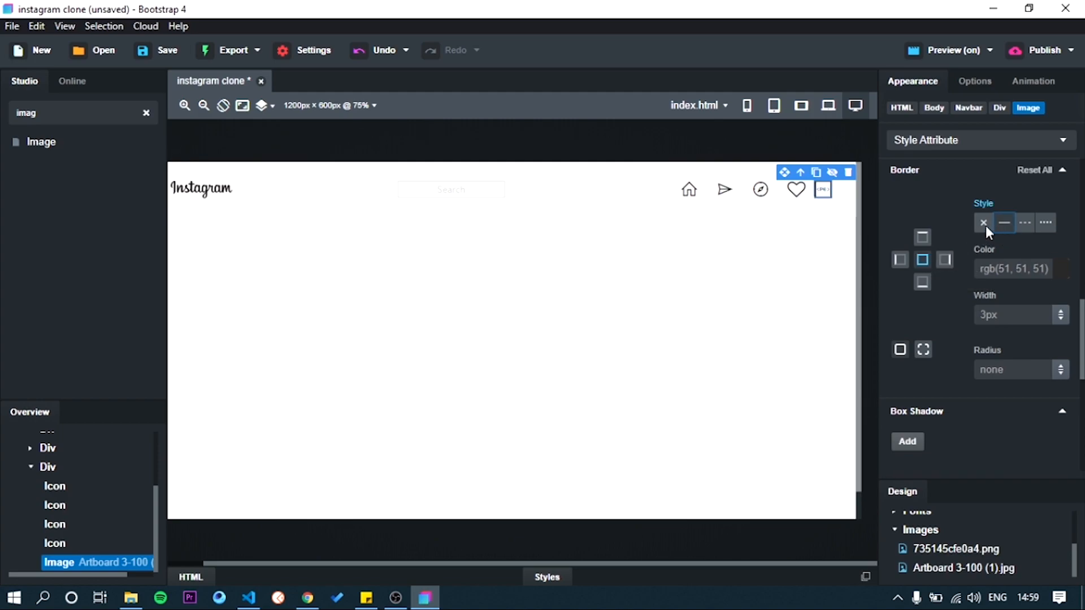
pyautogui.click(982, 222)
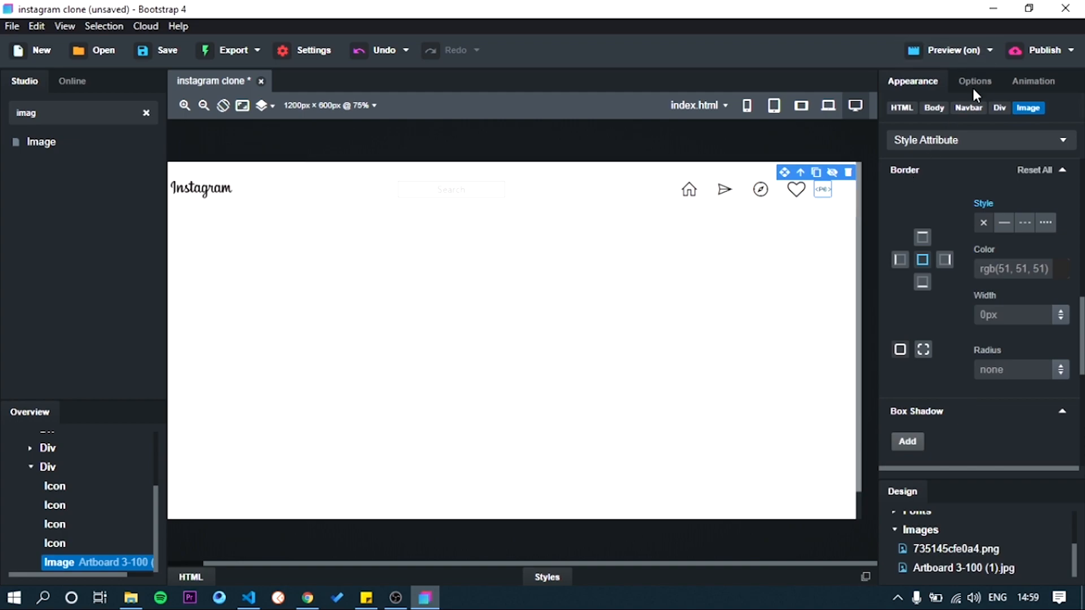
# Set the profile picture's style to Circle.
pyautogui.click(974, 80)
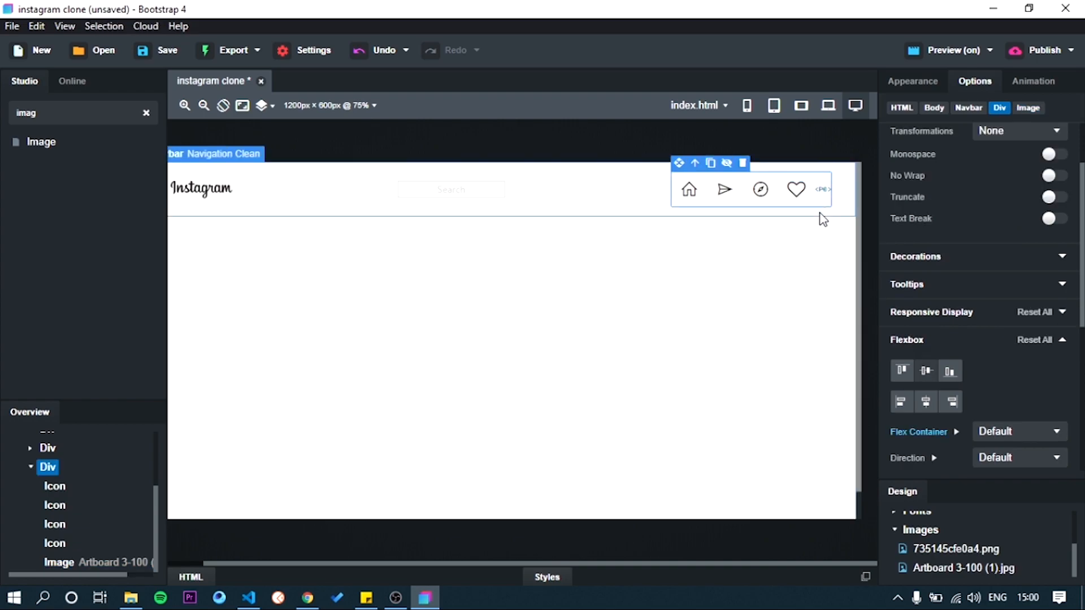
pyautogui.click(822, 189)
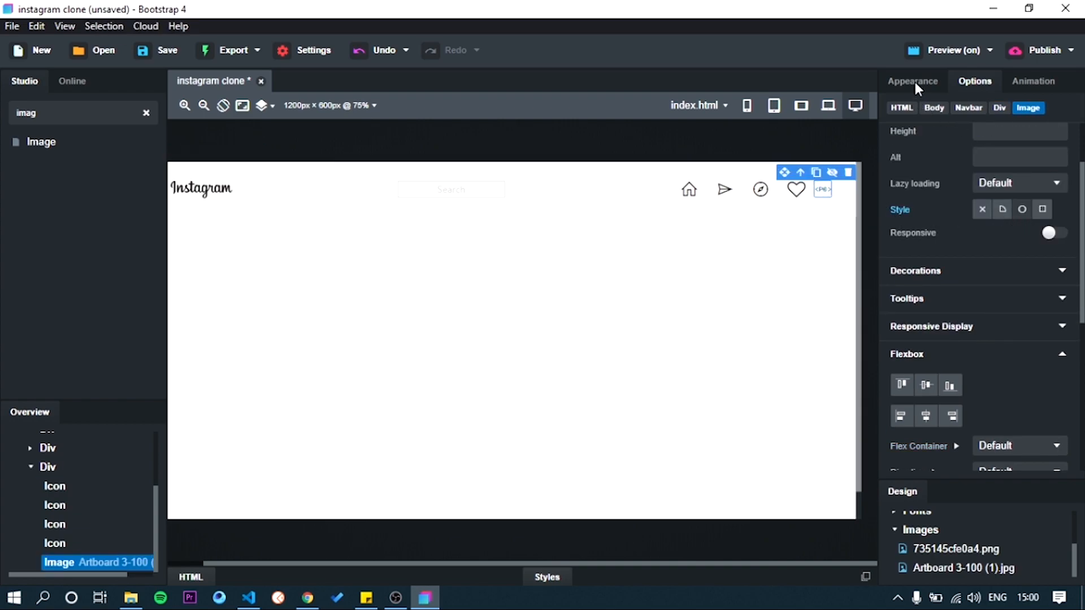
pyautogui.click(912, 80)
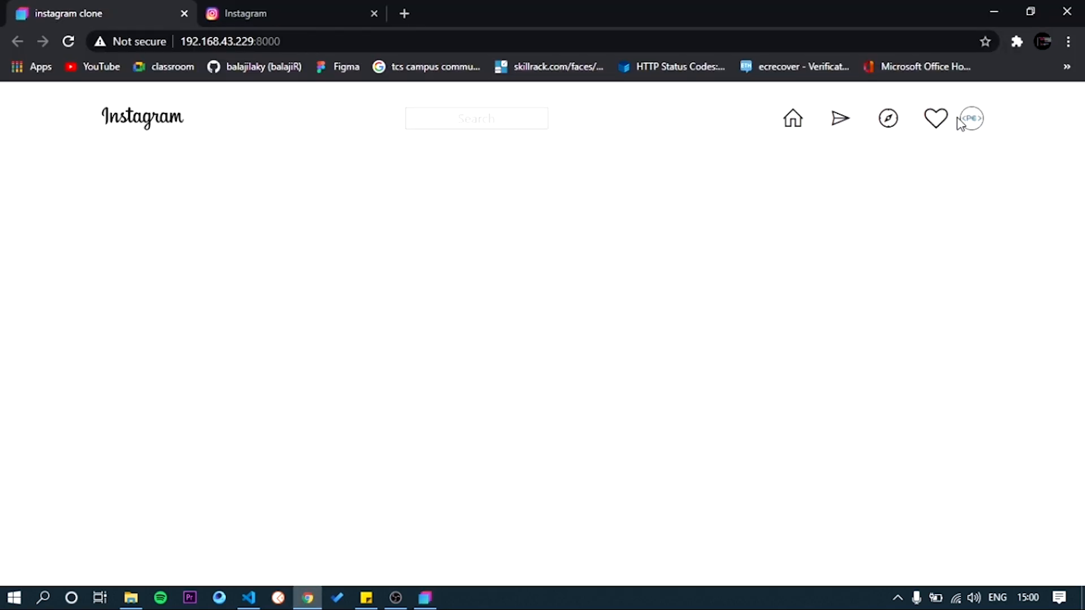
pyautogui.moveTo(335, 514)
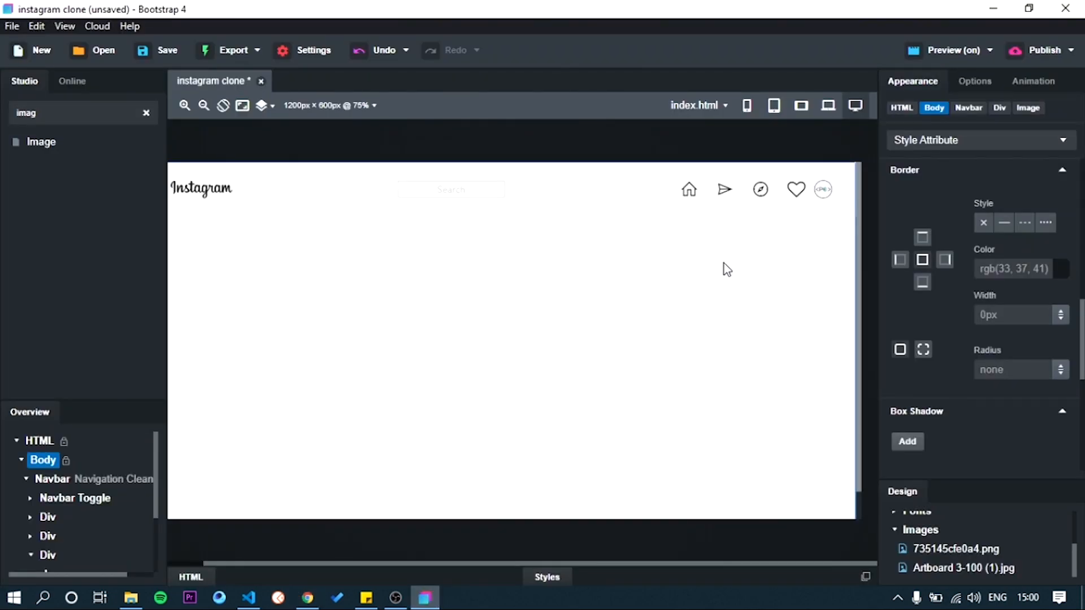
# Give the round profile picture a 10px left margin.
pyautogui.click(822, 189)
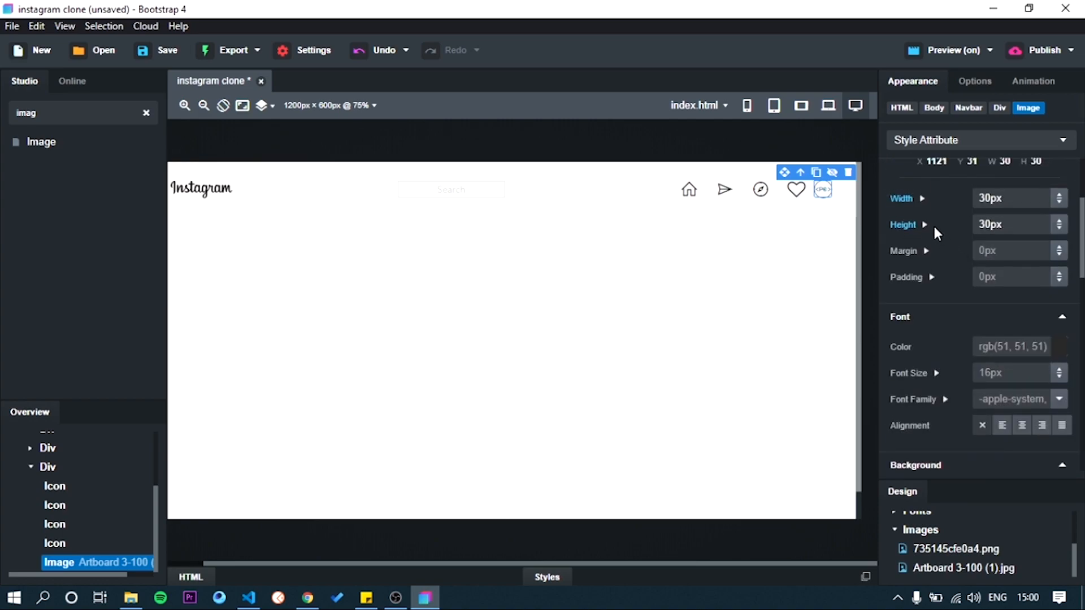
pyautogui.click(924, 251)
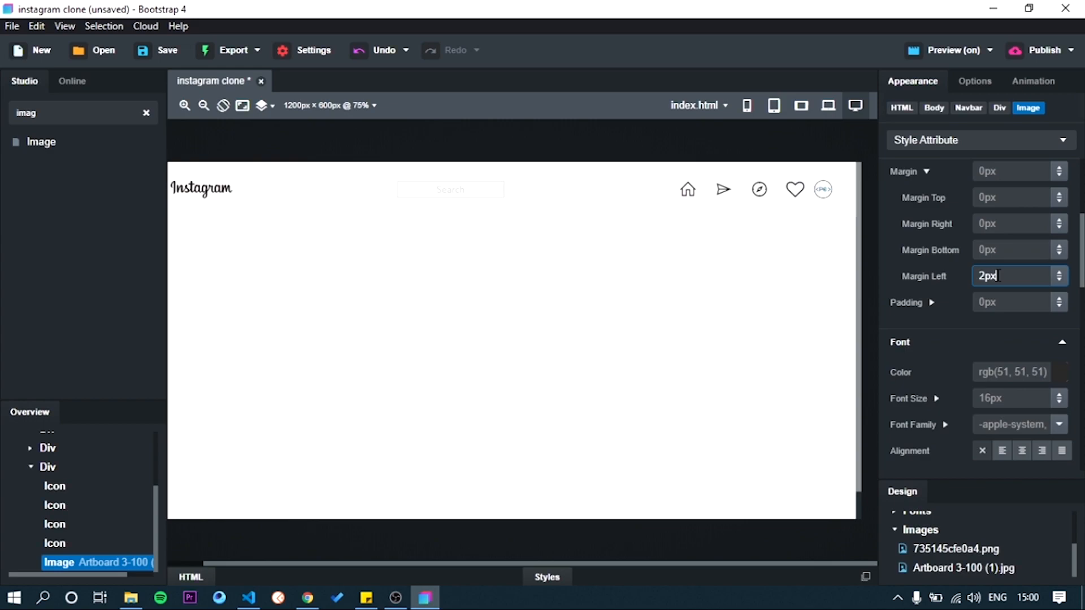
pyautogui.write('10px')
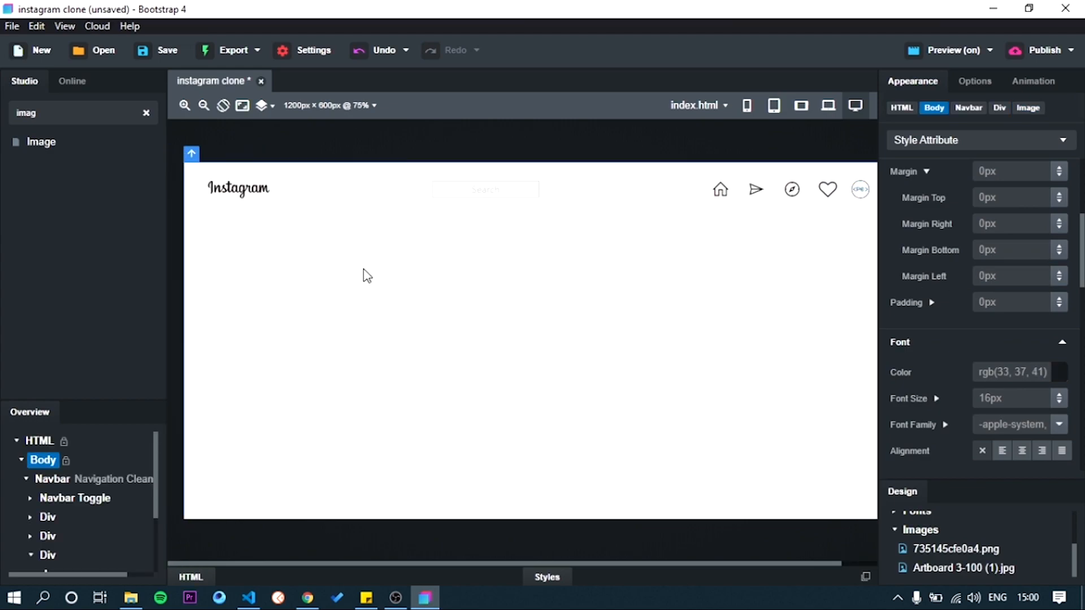
pyautogui.moveTo(411, 323)
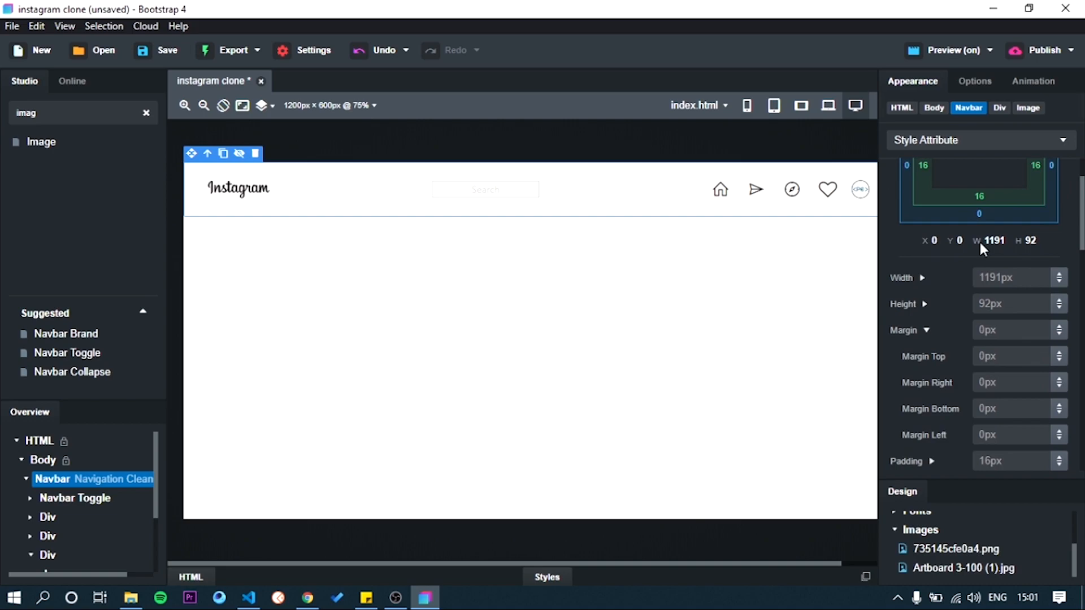
# Reduce the navbar height from 90px through 71px to 62px.
pyautogui.write('90px')
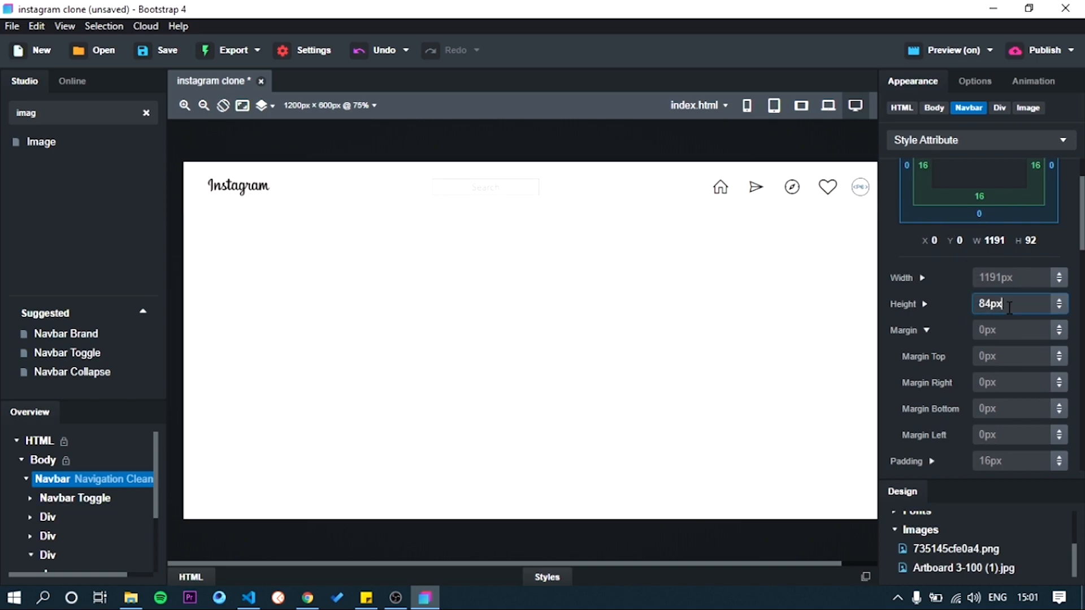
pyautogui.write('71px')
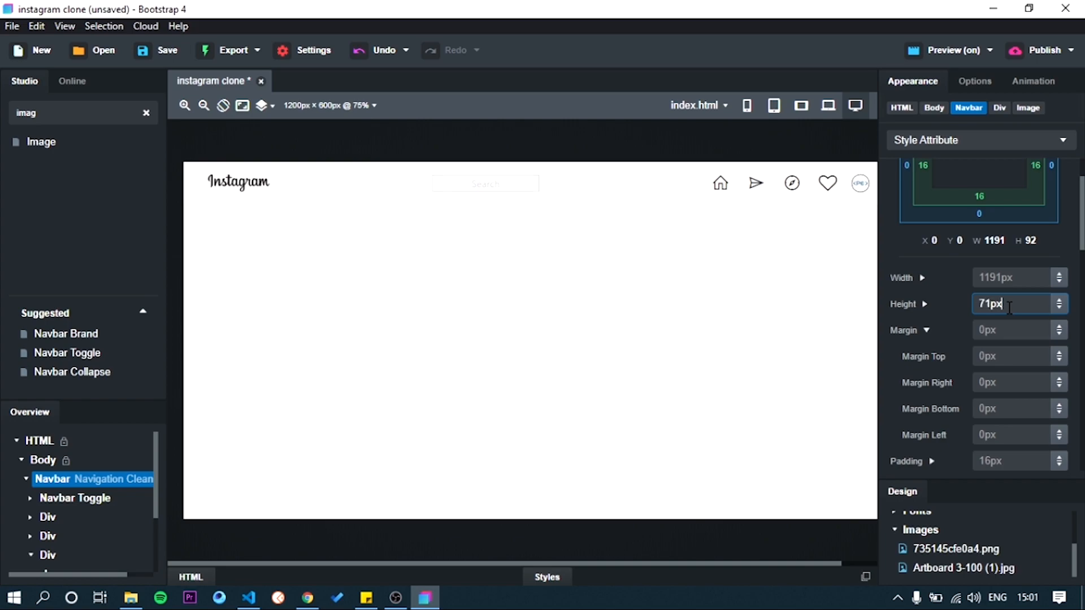
pyautogui.write('62px')
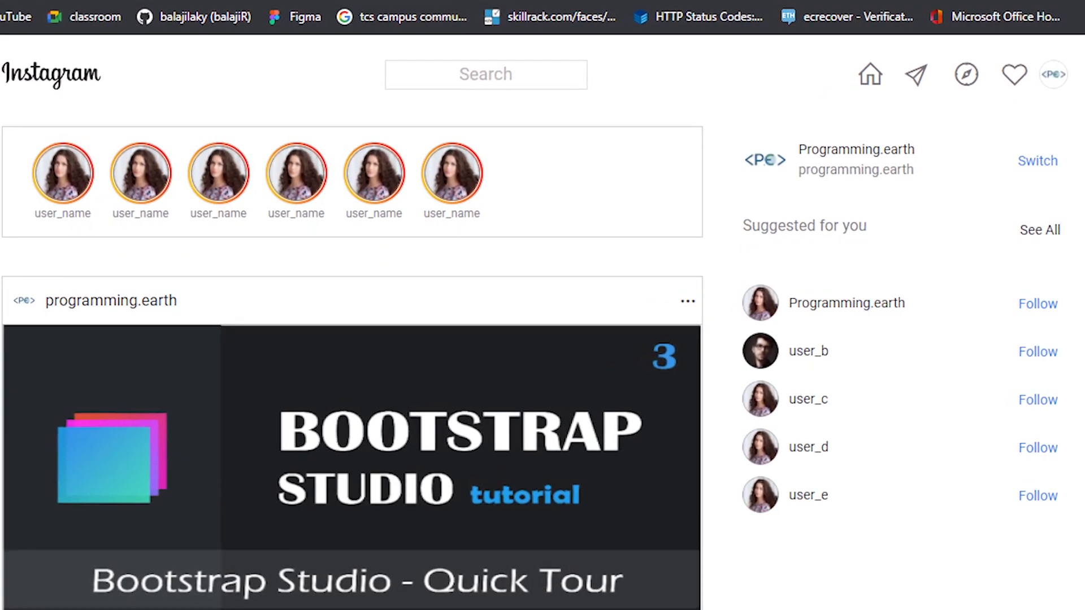
# Scroll down the finished Instagram-style page in Chrome.
pyautogui.scroll(-3)
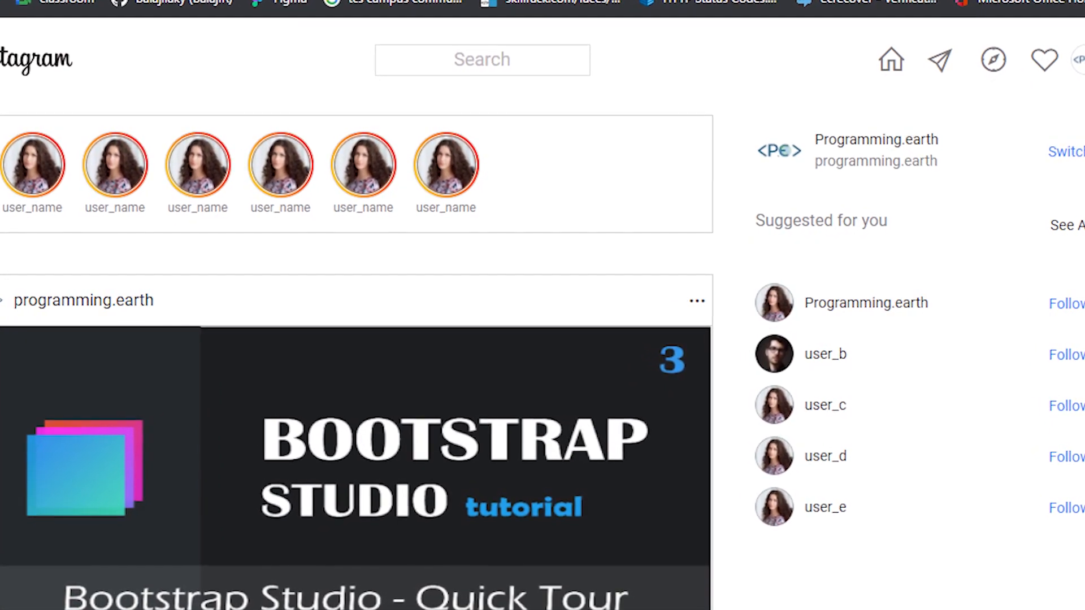